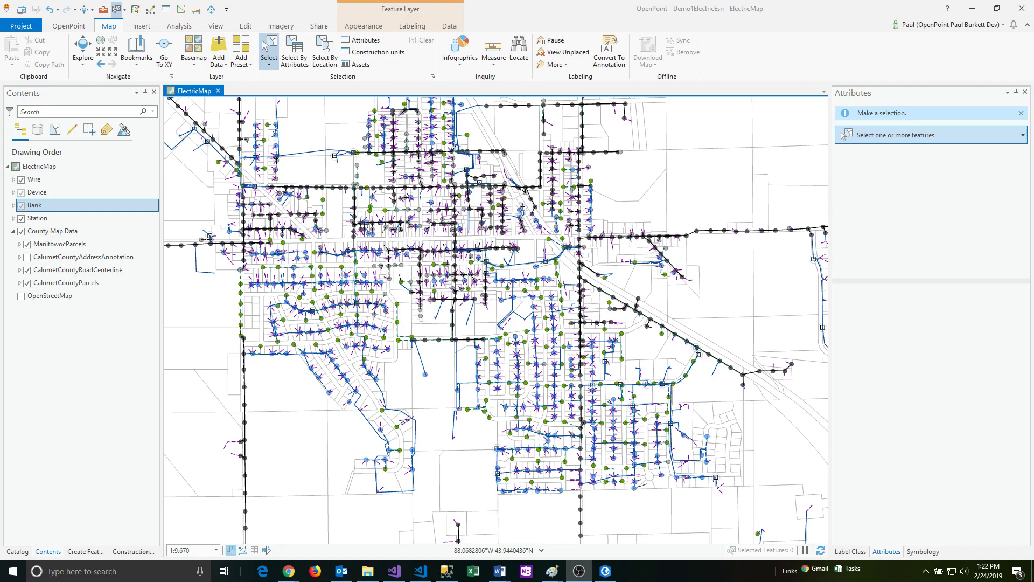
mouse_move(828, 295)
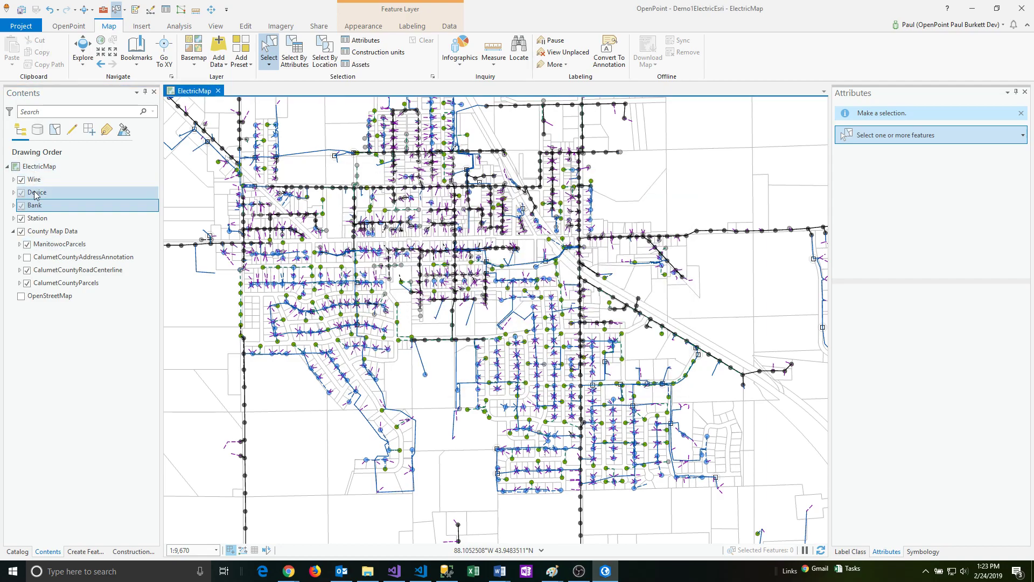
Step: Toggle the Wire layer's visibility off and back on in the Contents pane
left_click(34, 180)
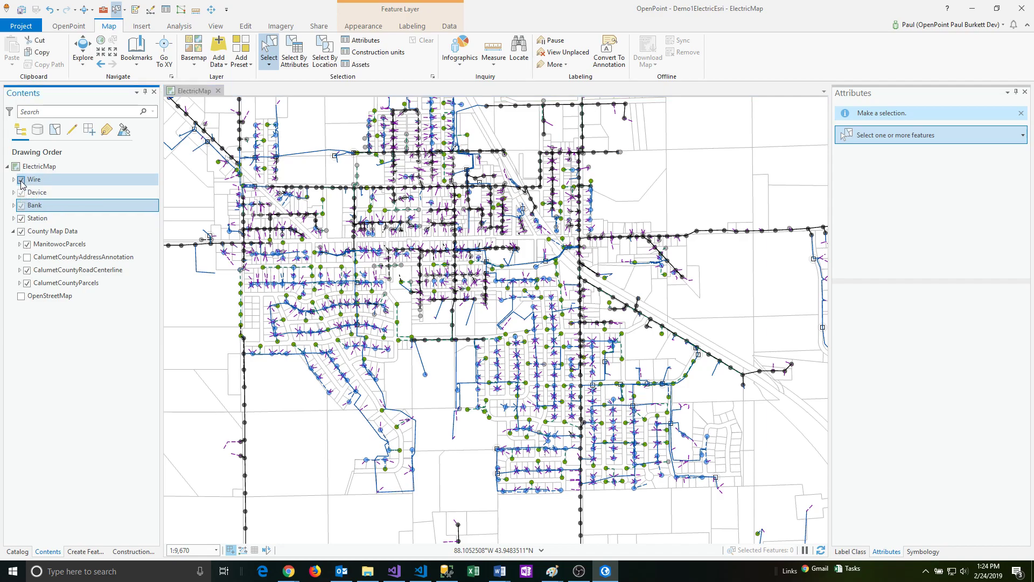
left_click(20, 181)
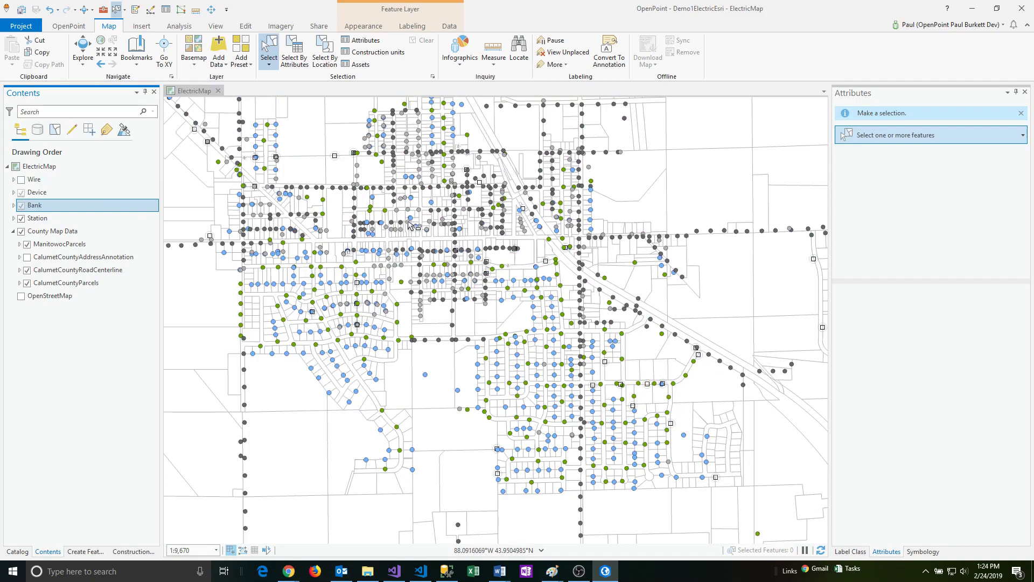
left_click(22, 179)
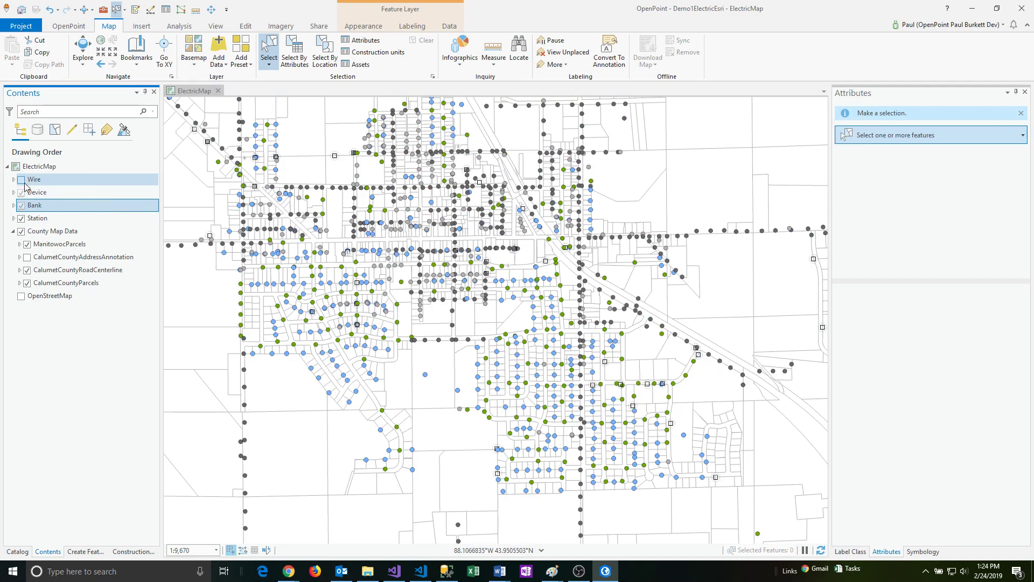
left_click(21, 179)
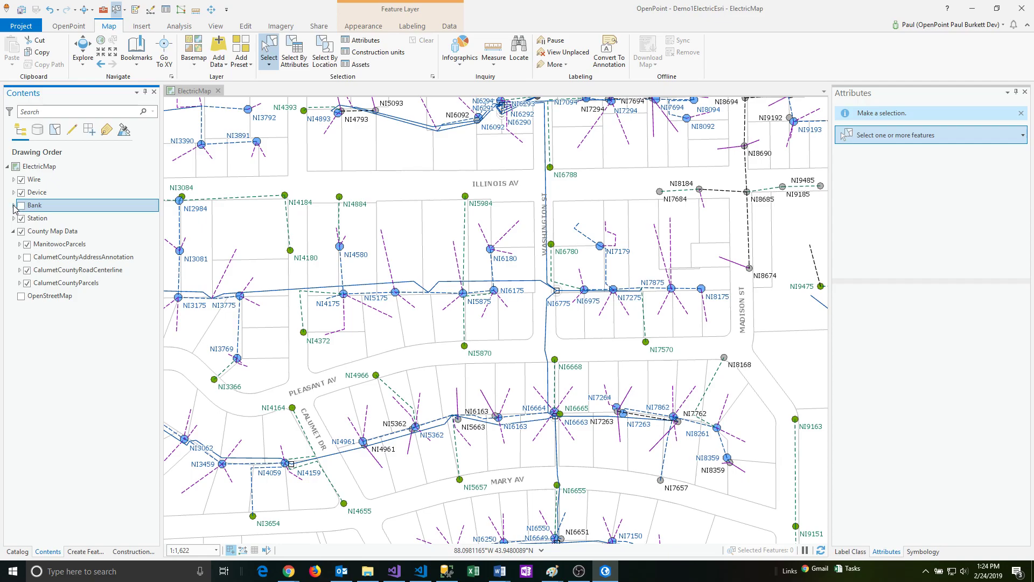
Step: Expand and re-enable the Bank layer, then bring up Meter Bank's point symbol formatting
left_click(13, 205)
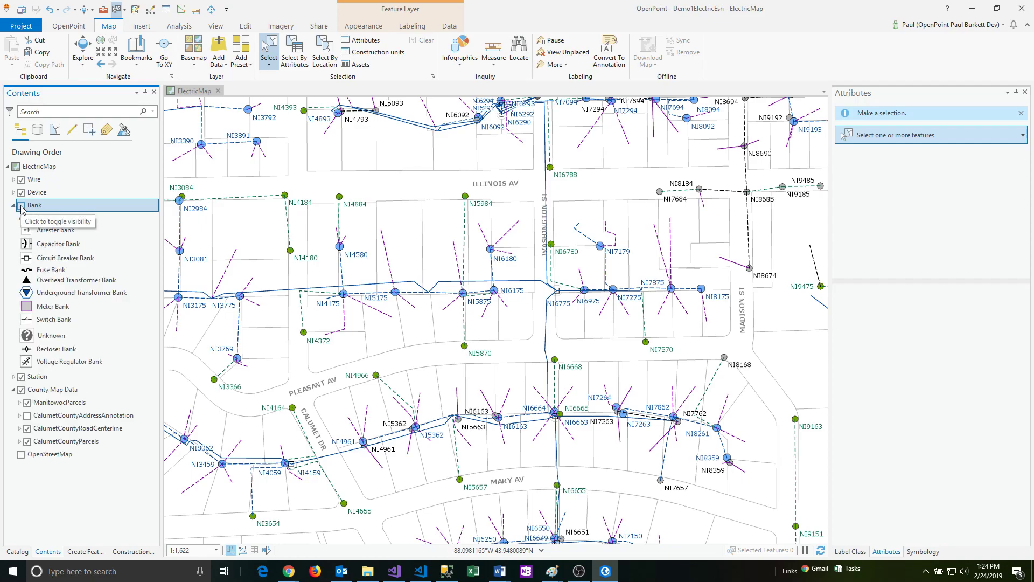
left_click(21, 204)
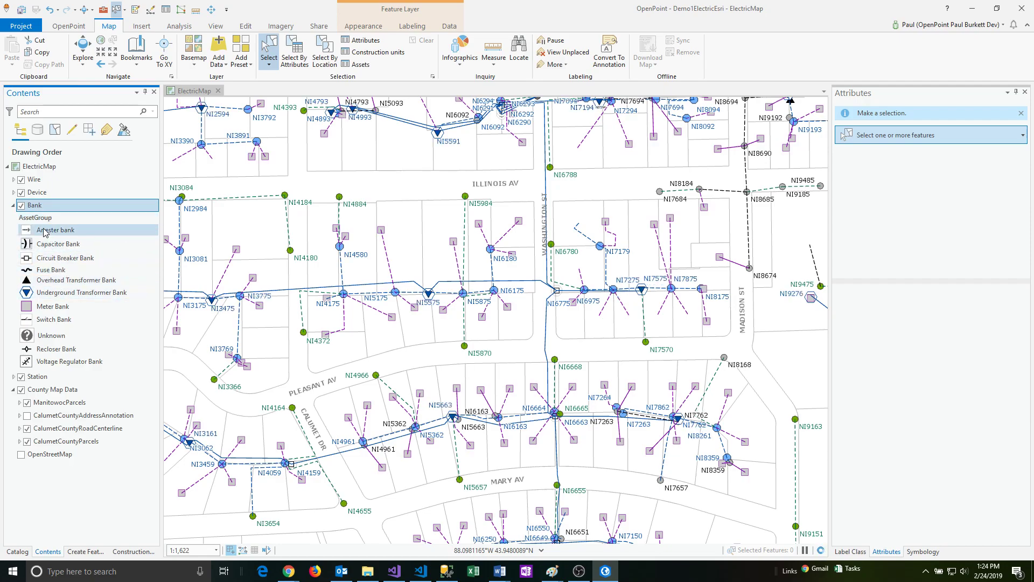
mouse_move(25, 229)
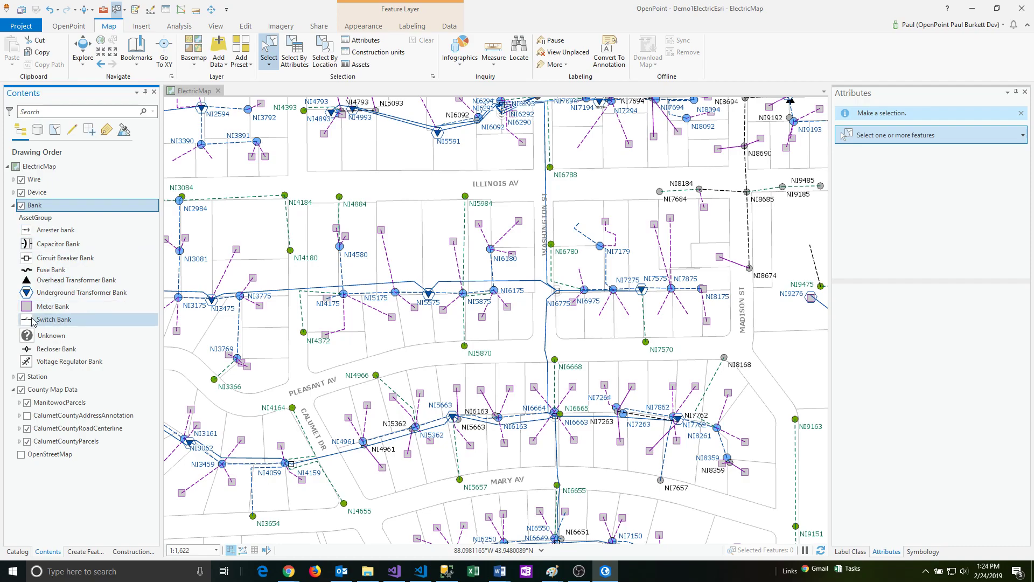
mouse_move(52, 306)
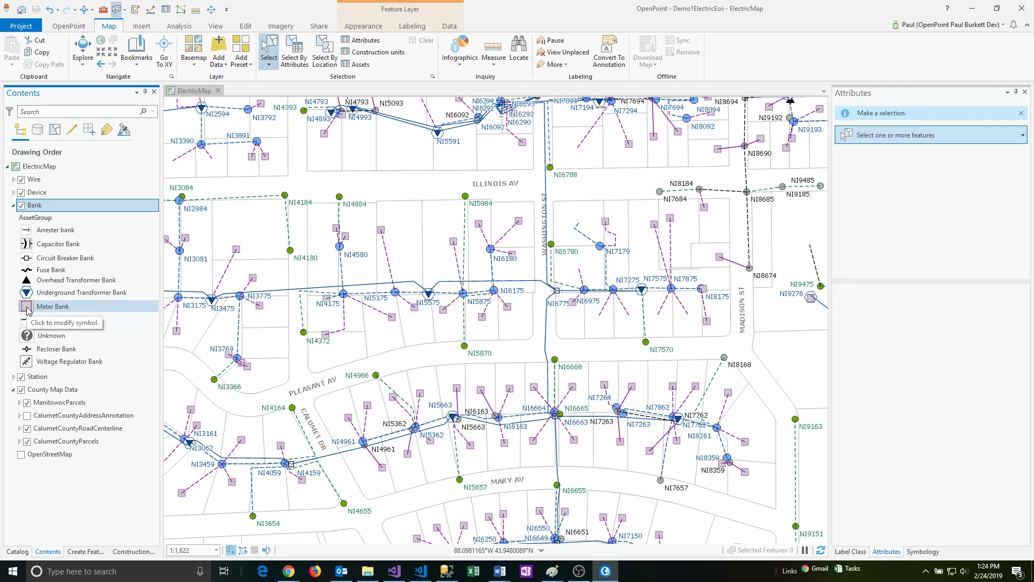
left_click(27, 306)
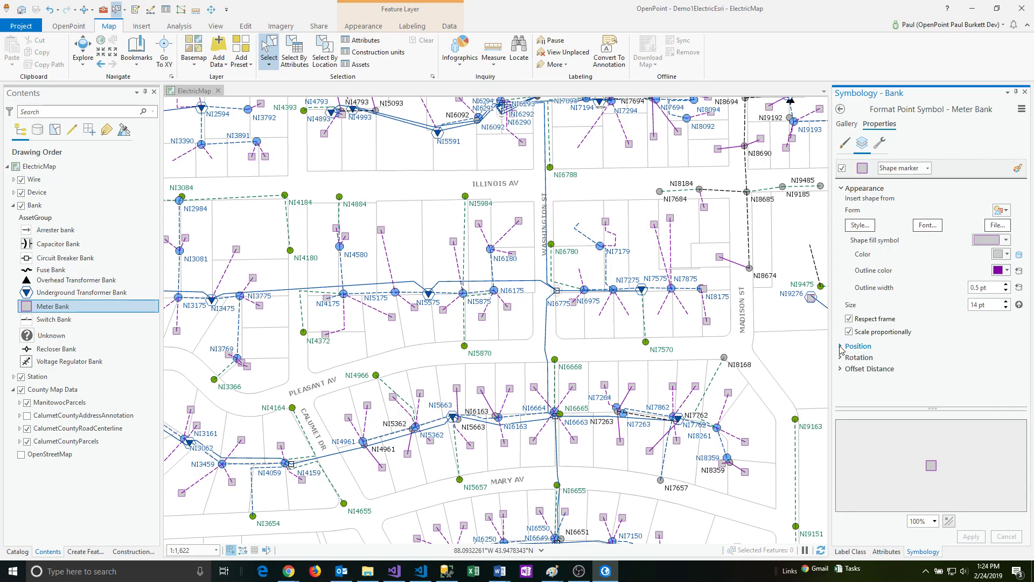
left_click(859, 346)
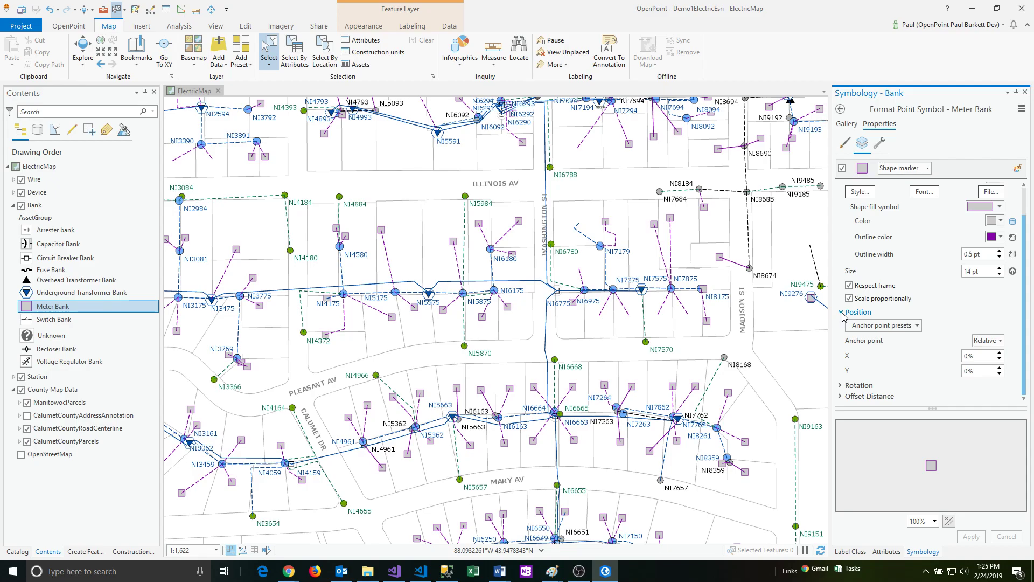
left_click(879, 142)
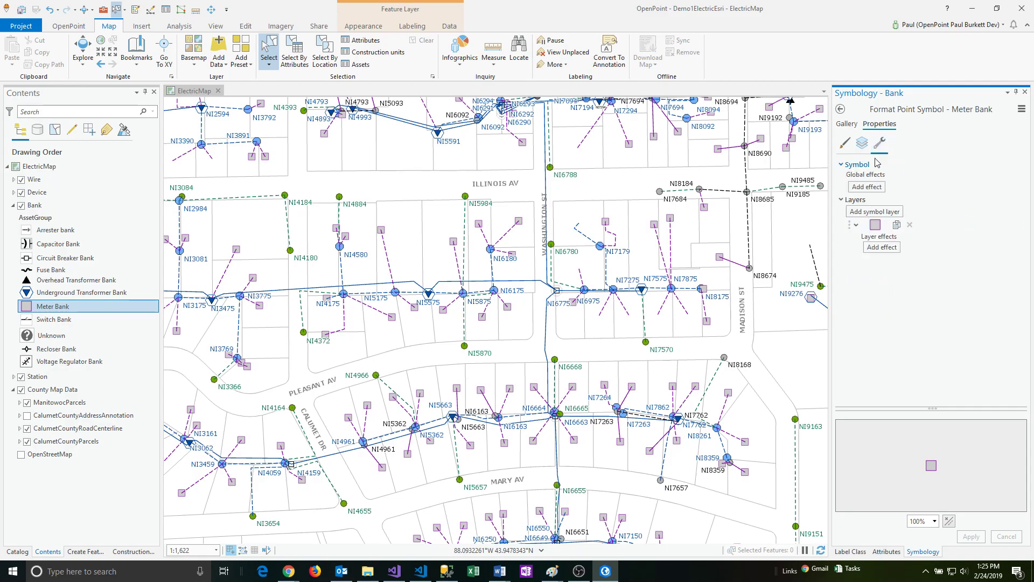
left_click(861, 144)
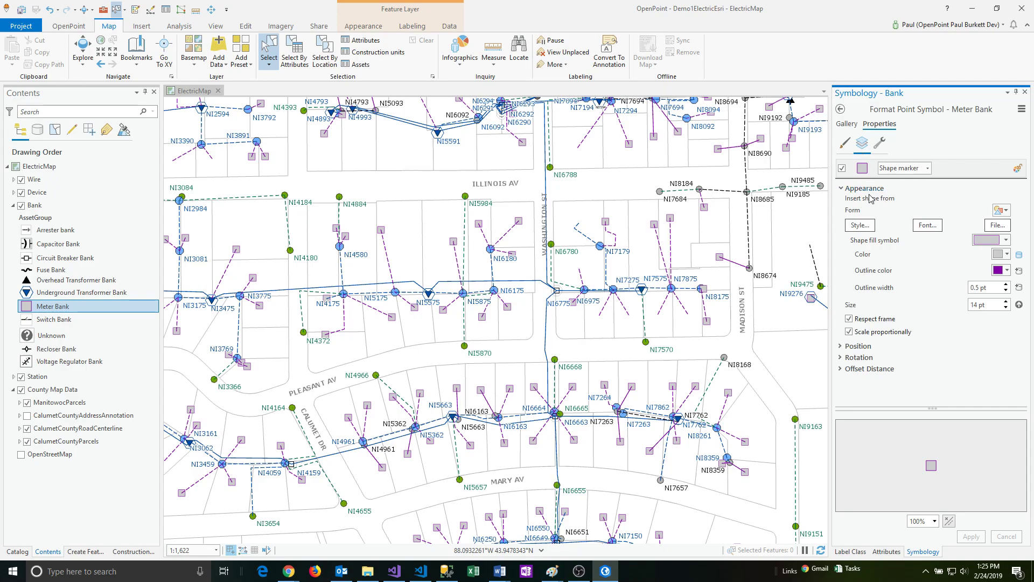
mouse_move(751, 213)
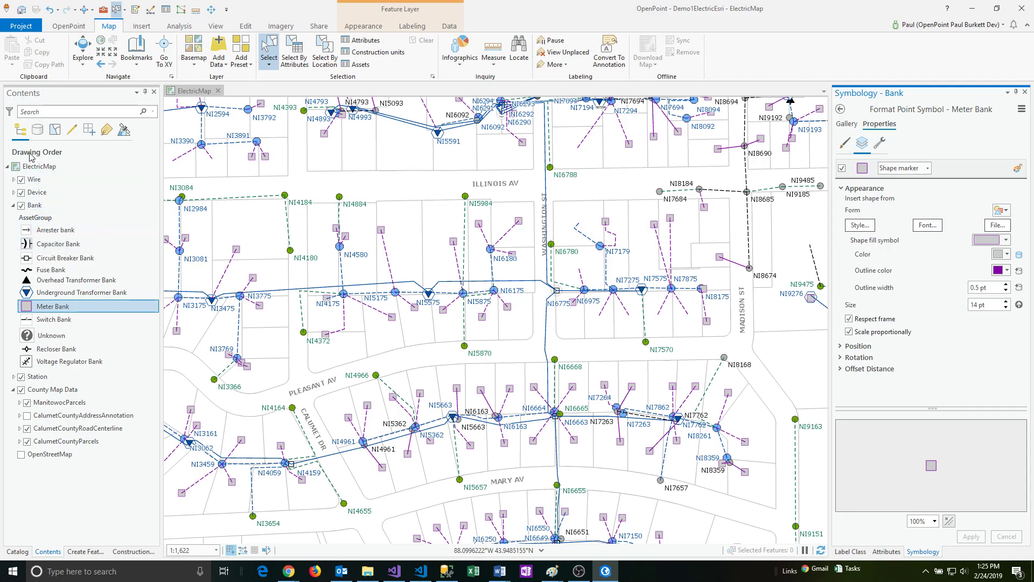
mouse_move(18, 129)
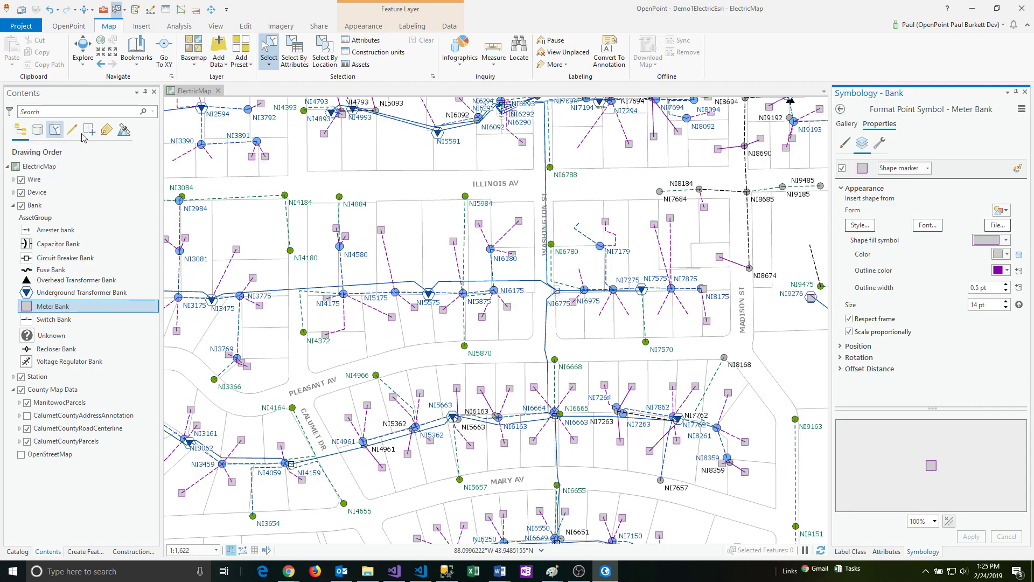
mouse_move(107, 130)
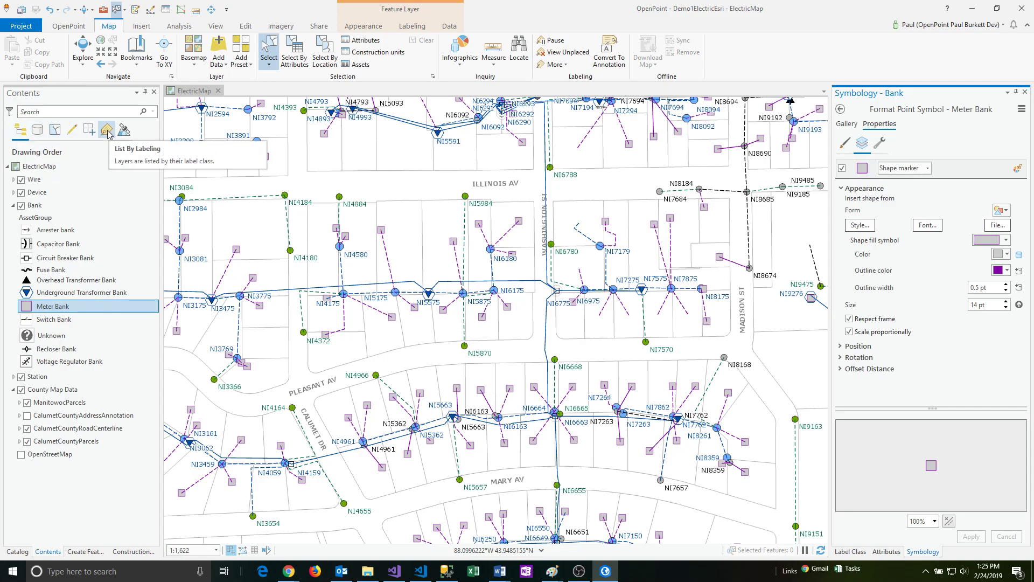
Step: List Contents by labeling and review the Device, Bank and Wire layer symbology
left_click(107, 128)
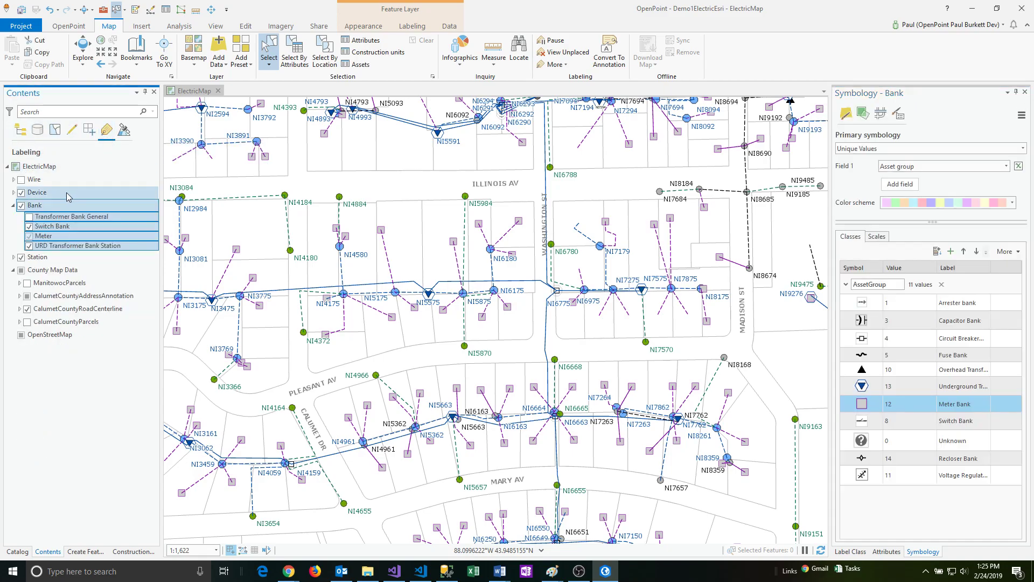
left_click(37, 192)
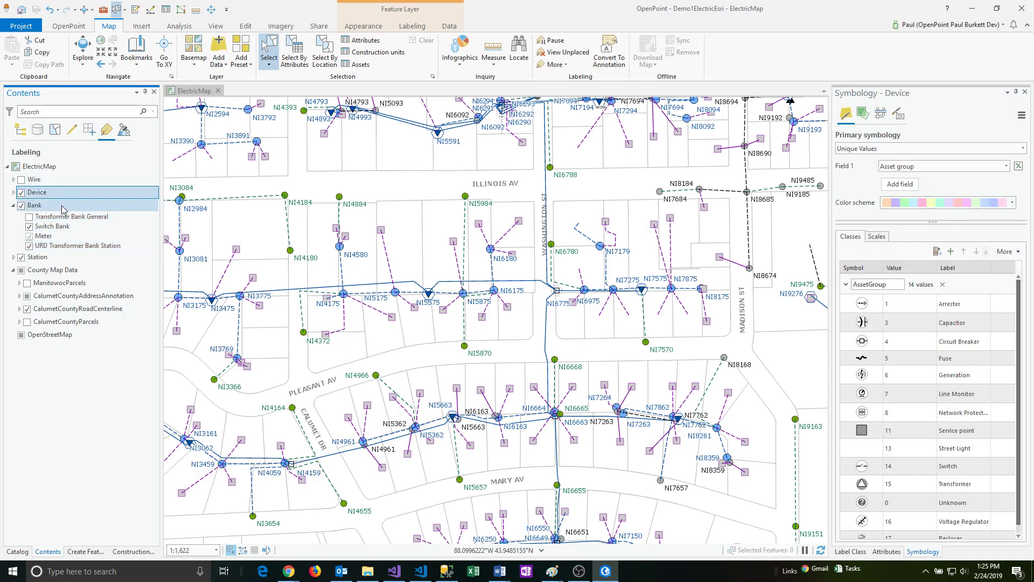
left_click(34, 205)
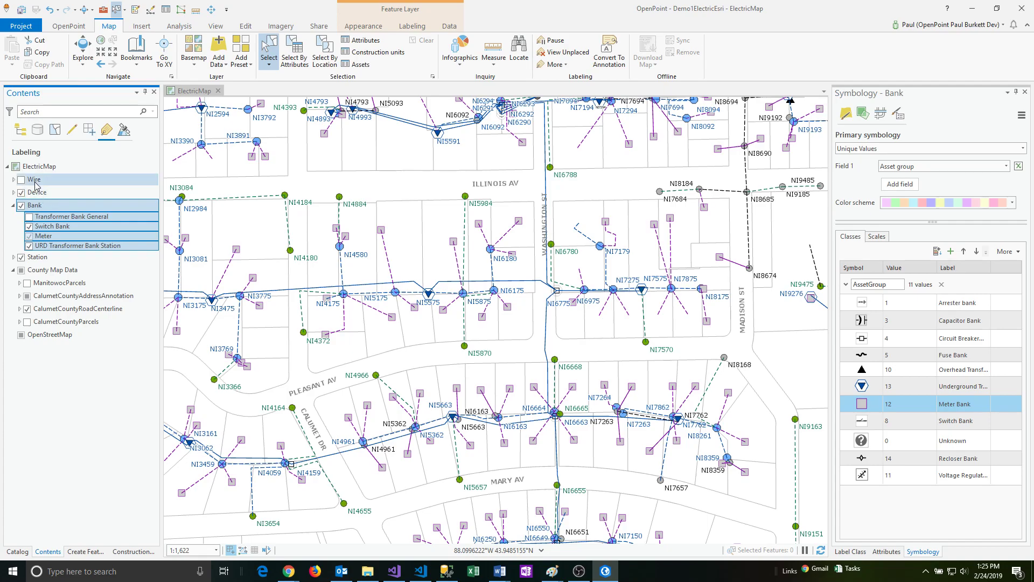
left_click(36, 179)
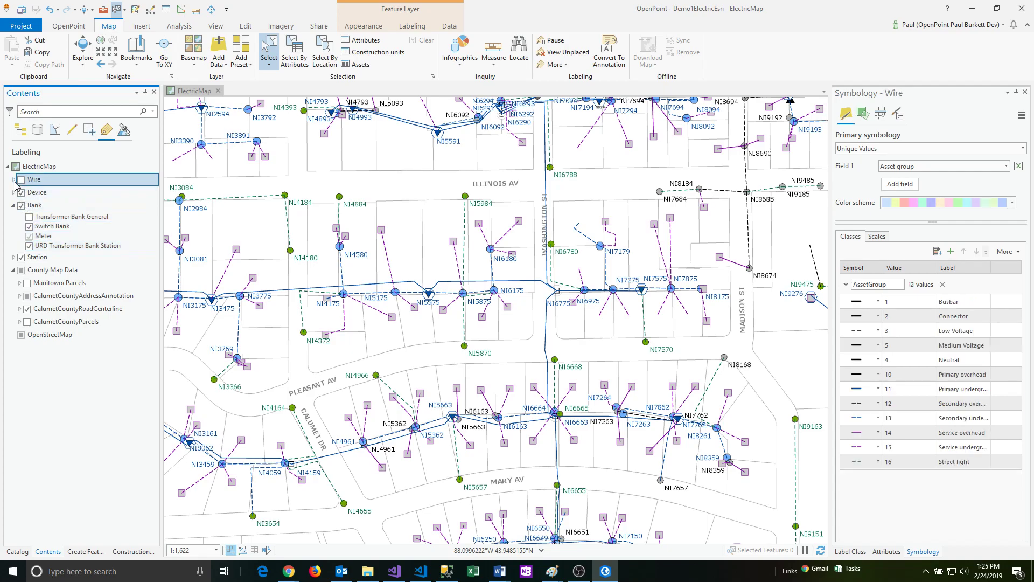
Step: Turn on labels for the Wire layer and expand its Phase label class
left_click(21, 179)
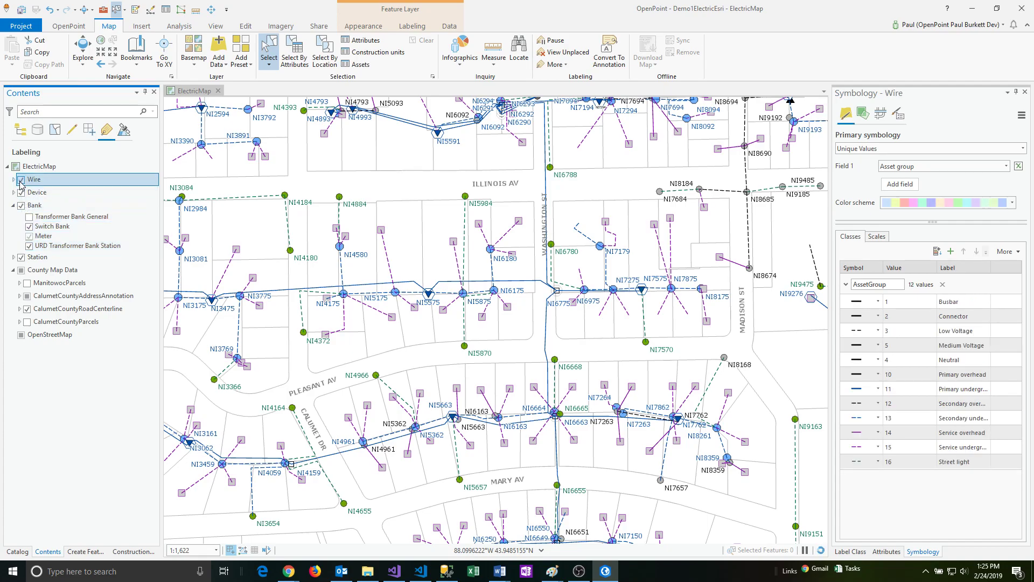
left_click(22, 180)
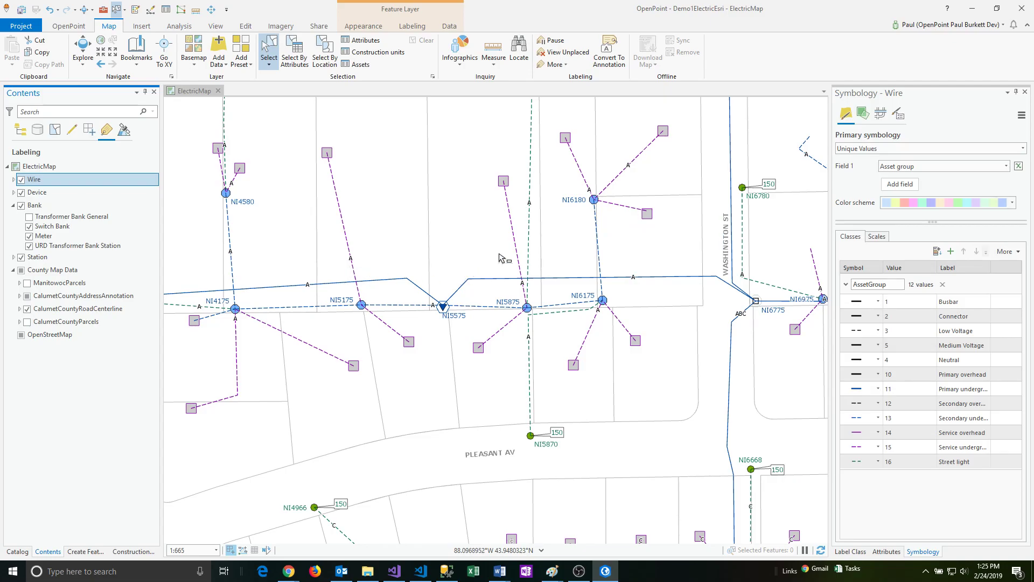
mouse_move(546, 284)
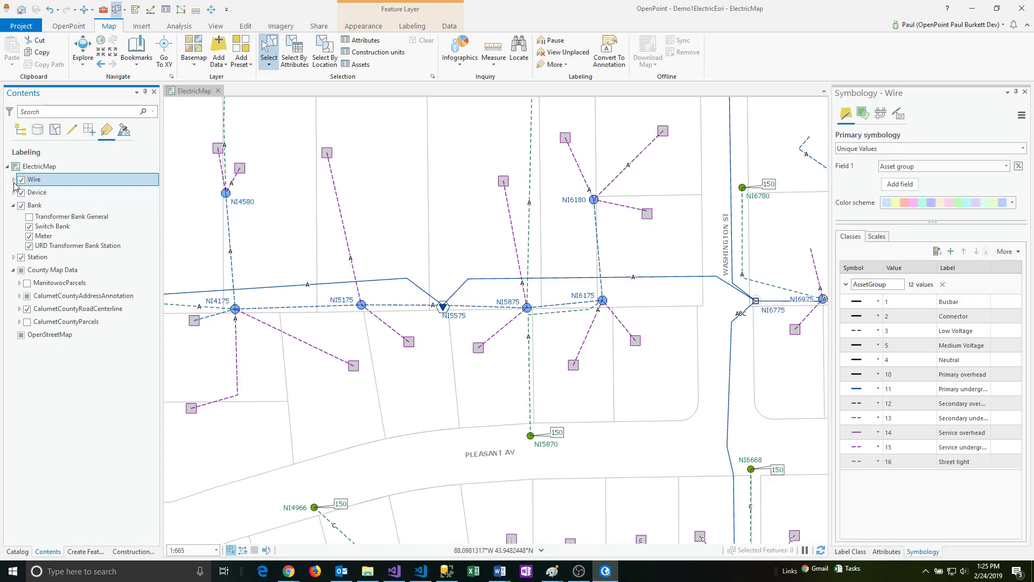
left_click(13, 180)
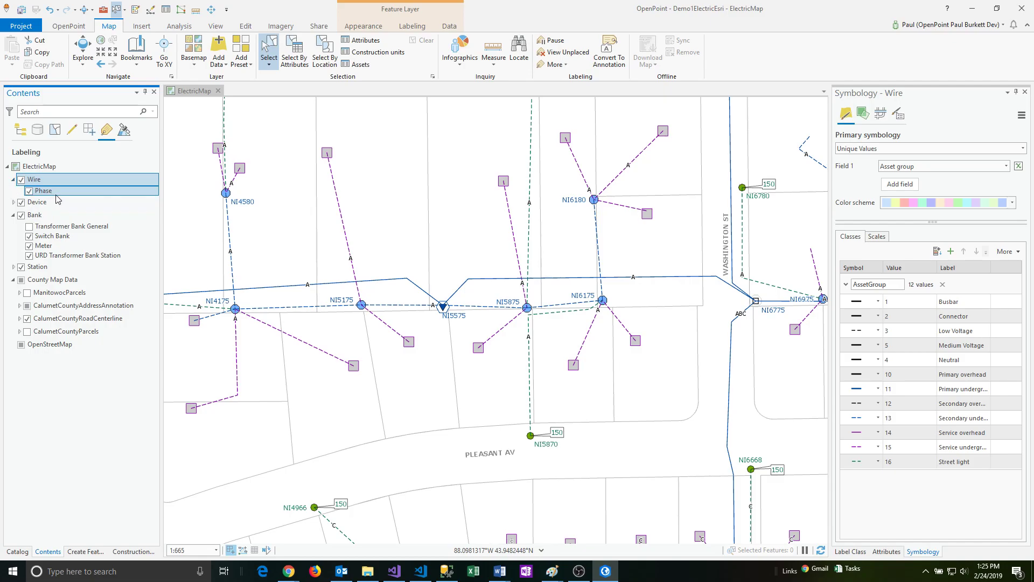
mouse_move(58, 200)
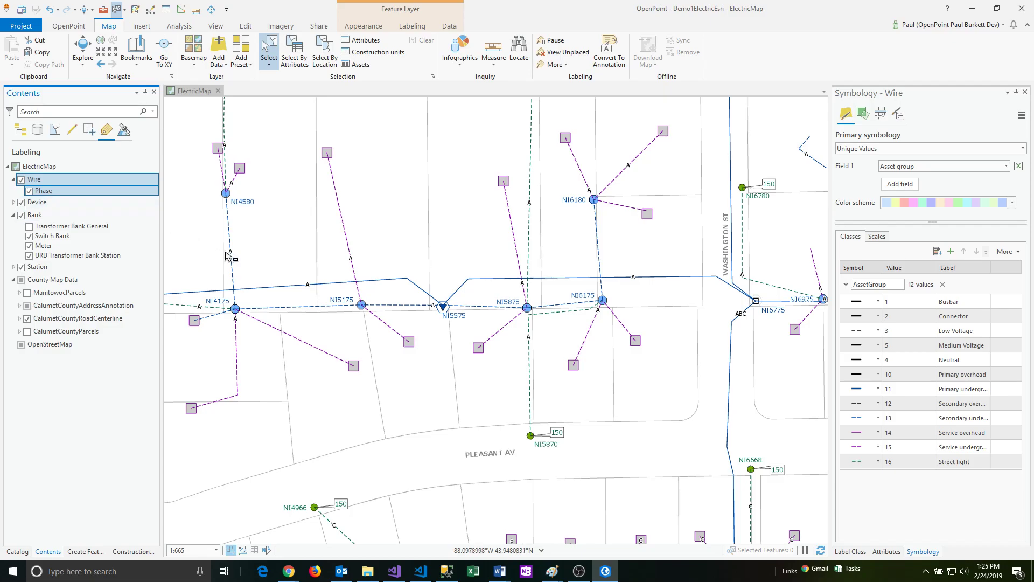
mouse_move(223, 222)
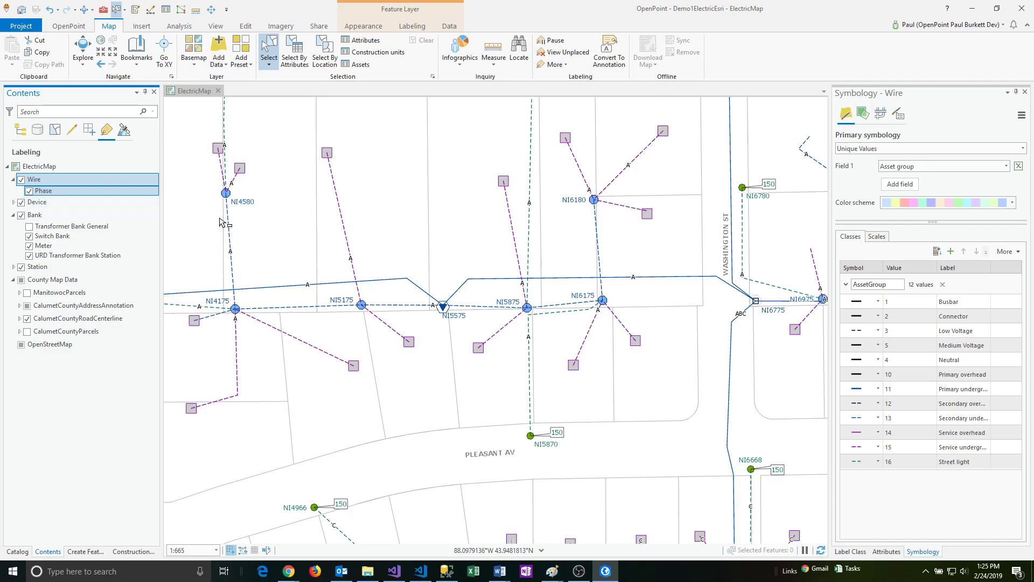
Step: Show the Phase label class's labeling properties with its $feature.Phase Arcade expression
right_click(43, 191)
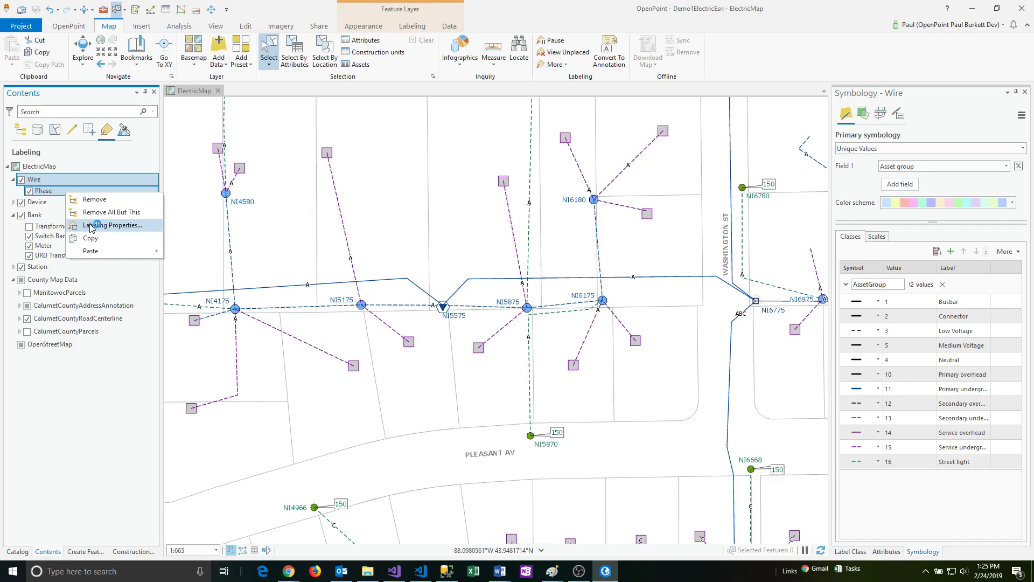
left_click(116, 225)
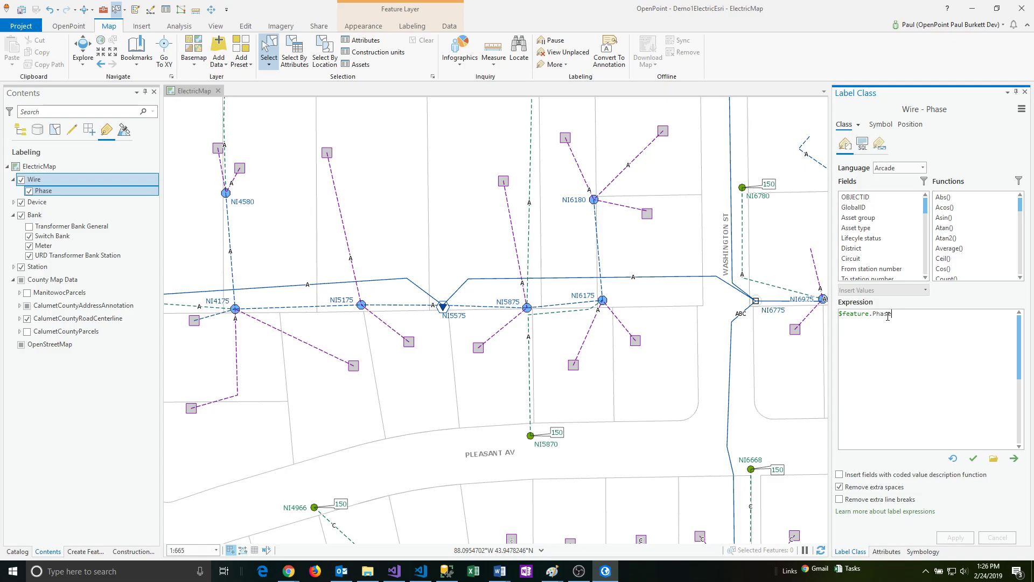
mouse_move(918, 336)
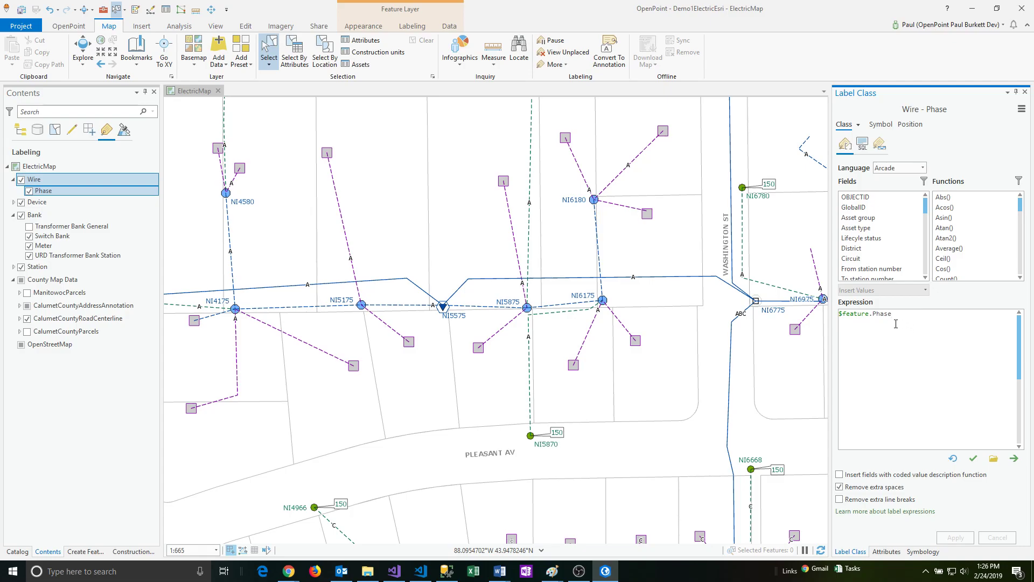
double_click(865, 314)
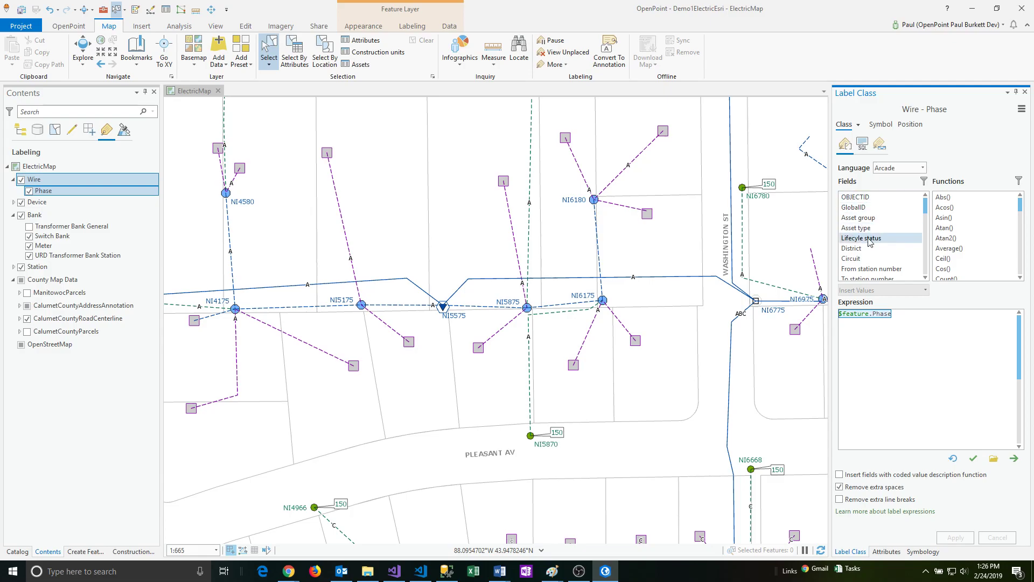
scroll("down", 3)
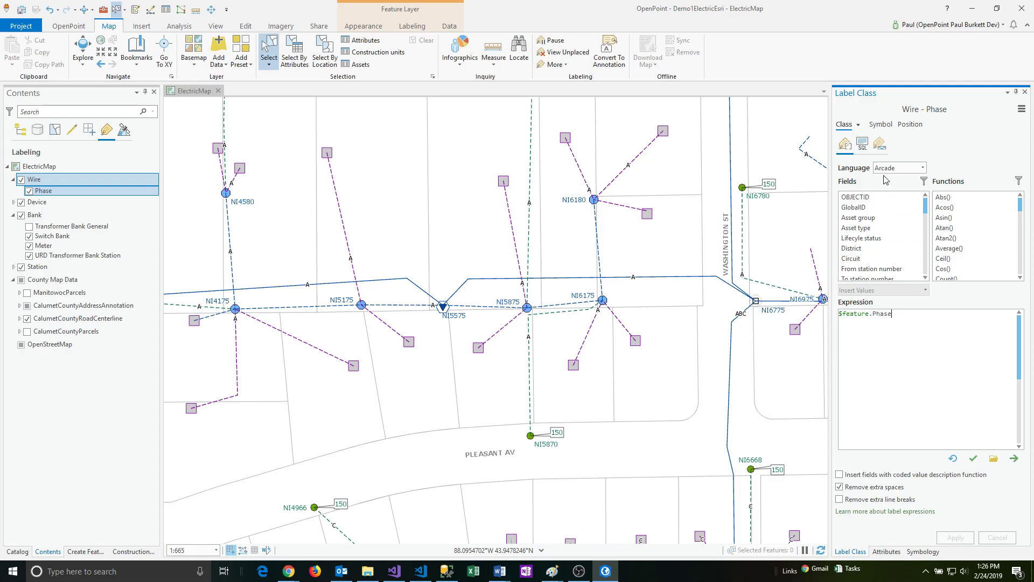
Step: Review the Phase labels' visibility range, text symbol and expanded placement settings
left_click(879, 143)
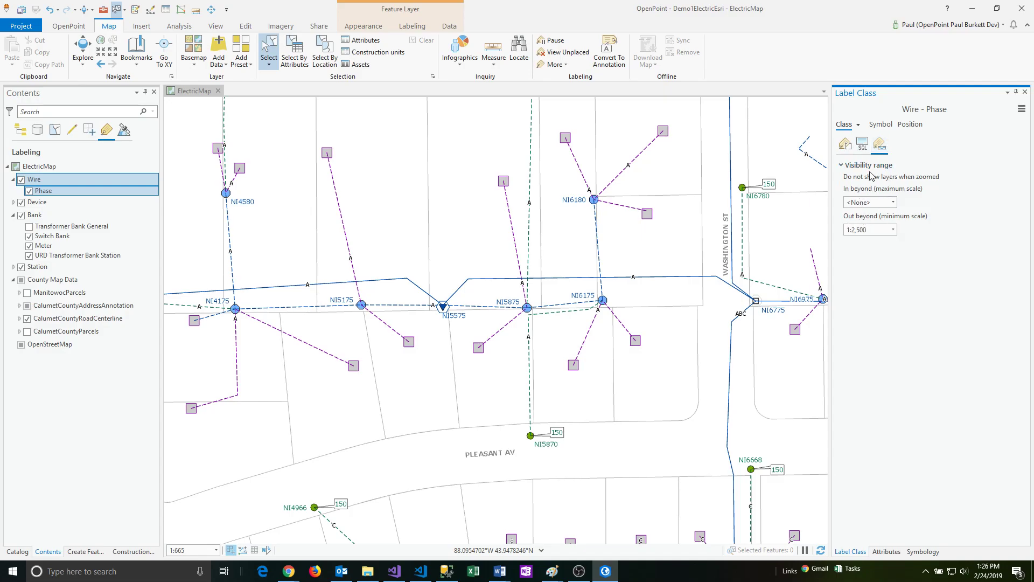
mouse_move(868, 213)
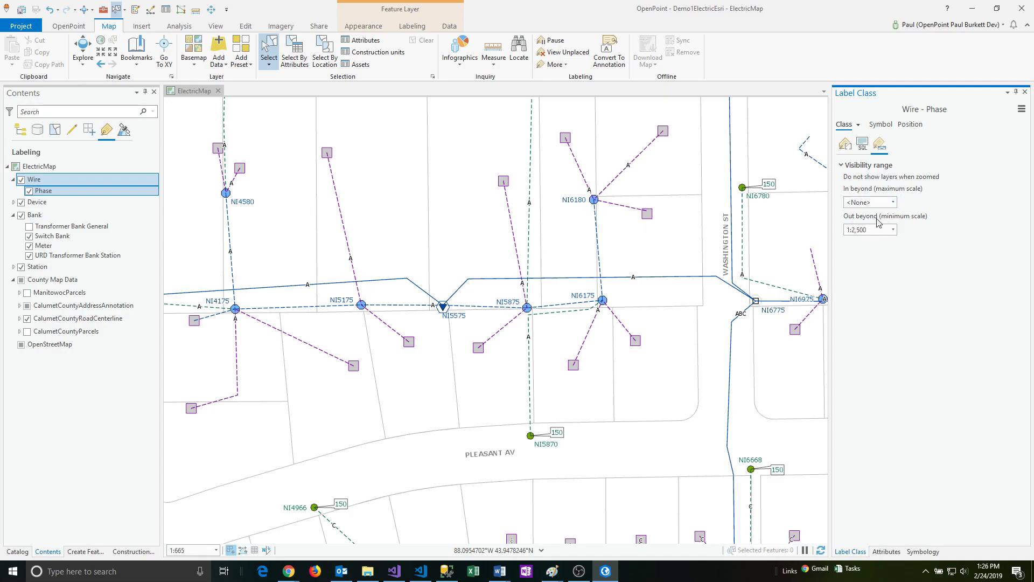
mouse_move(857, 230)
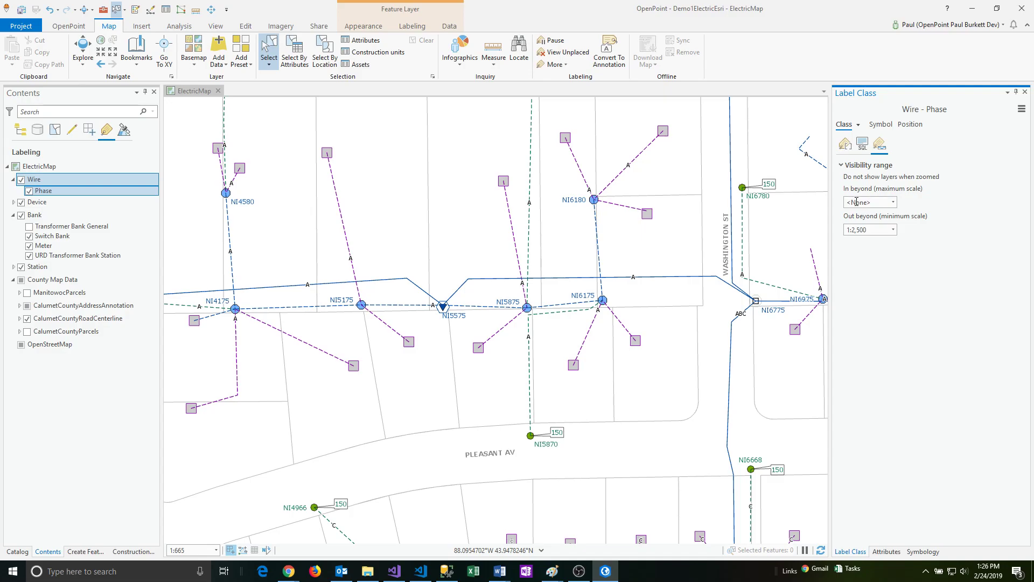
mouse_move(859, 201)
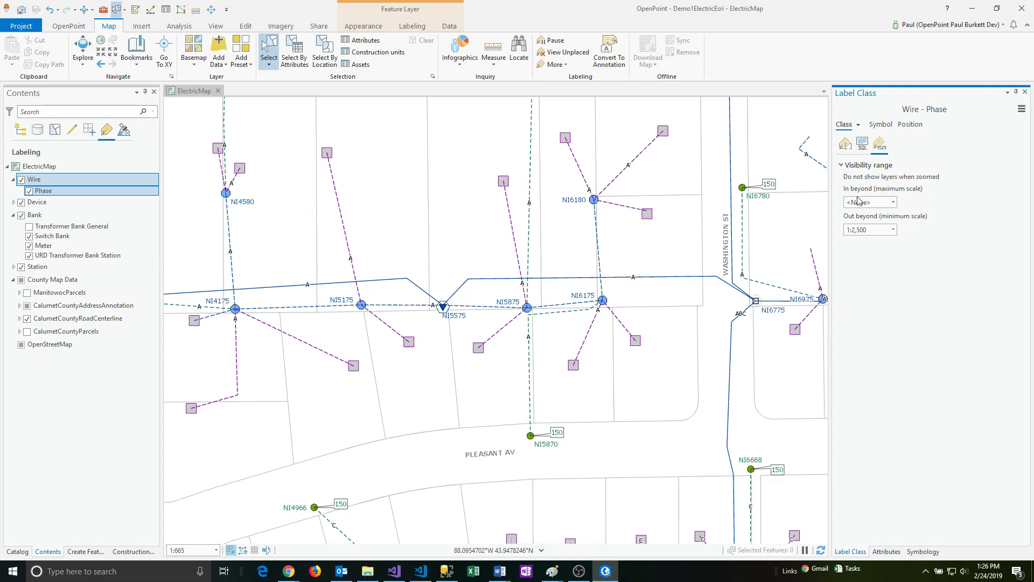
left_click(880, 124)
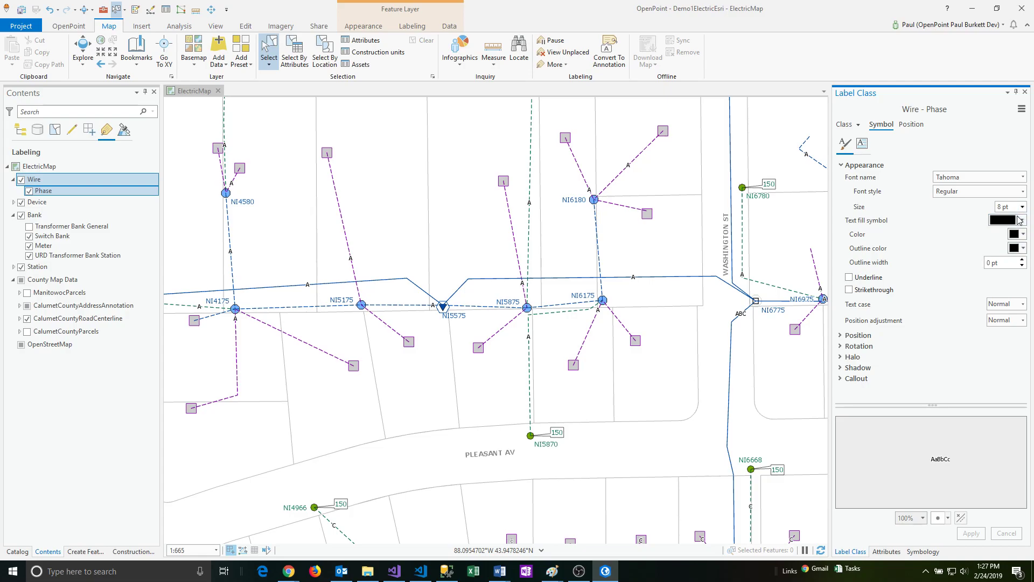
mouse_move(912, 124)
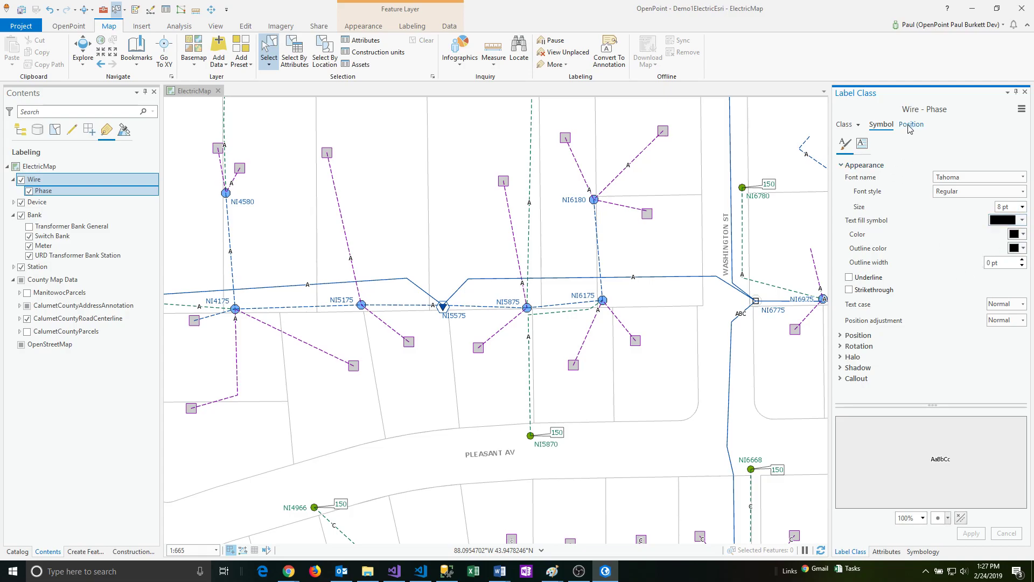
left_click(911, 124)
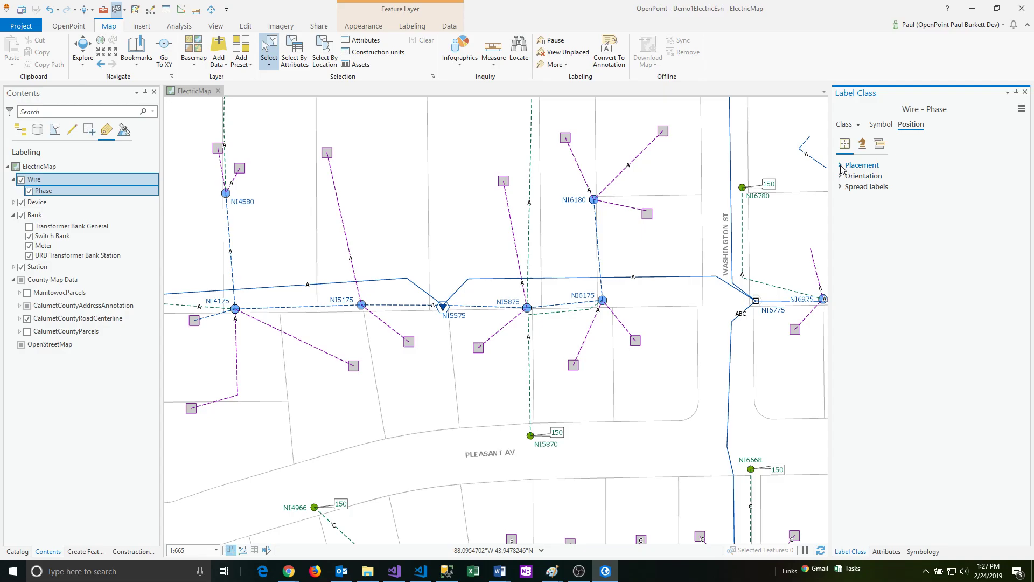
left_click(841, 165)
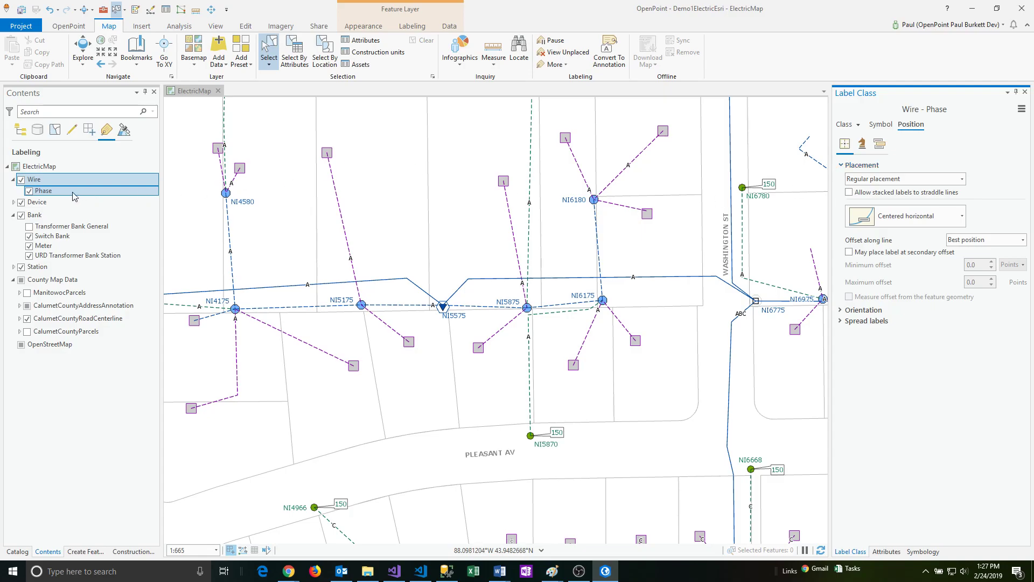
mouse_move(29, 191)
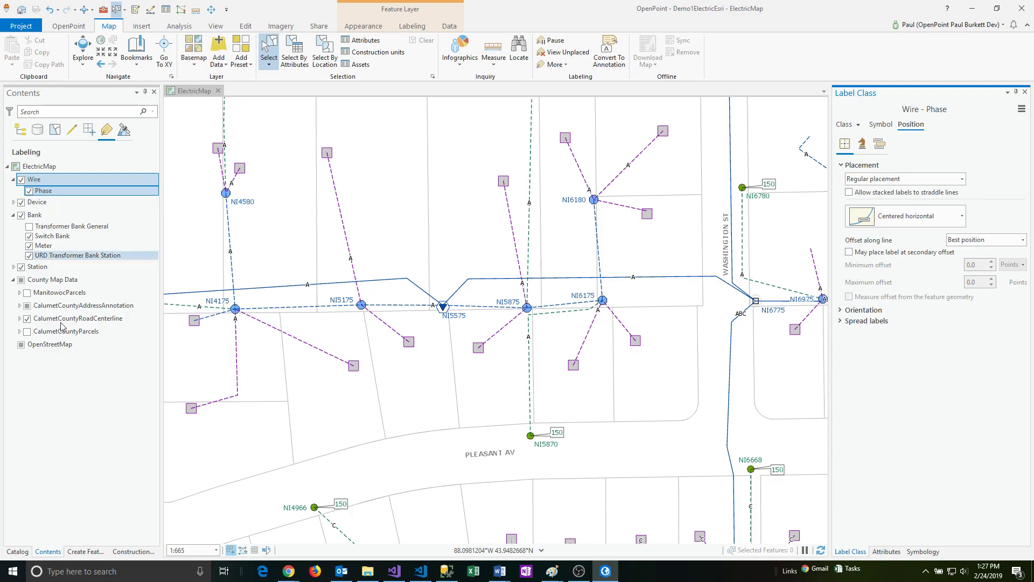
Step: List layers by drawing order and duplicate the Bank layer as Bank Copy
left_click(21, 129)
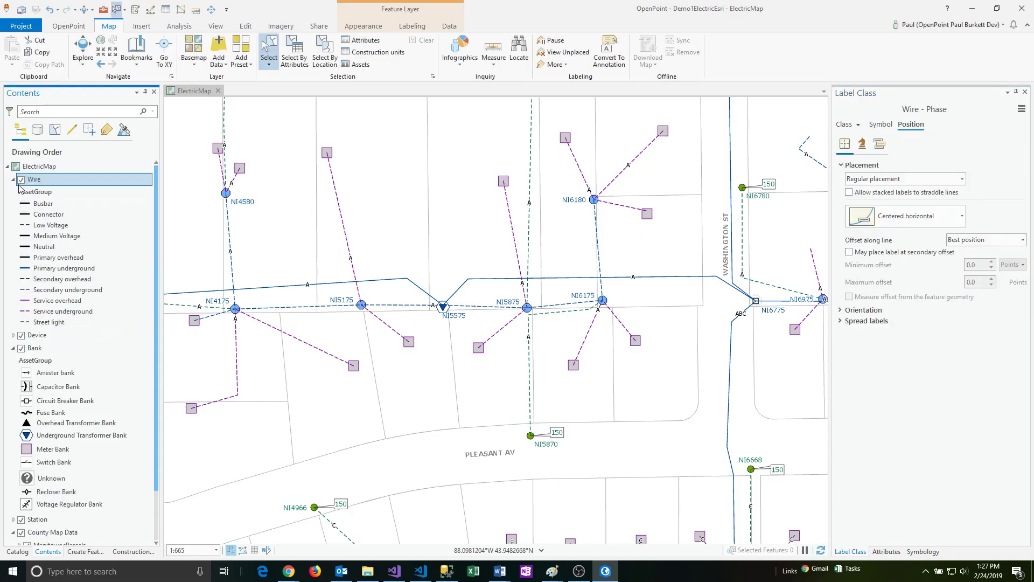
left_click(13, 179)
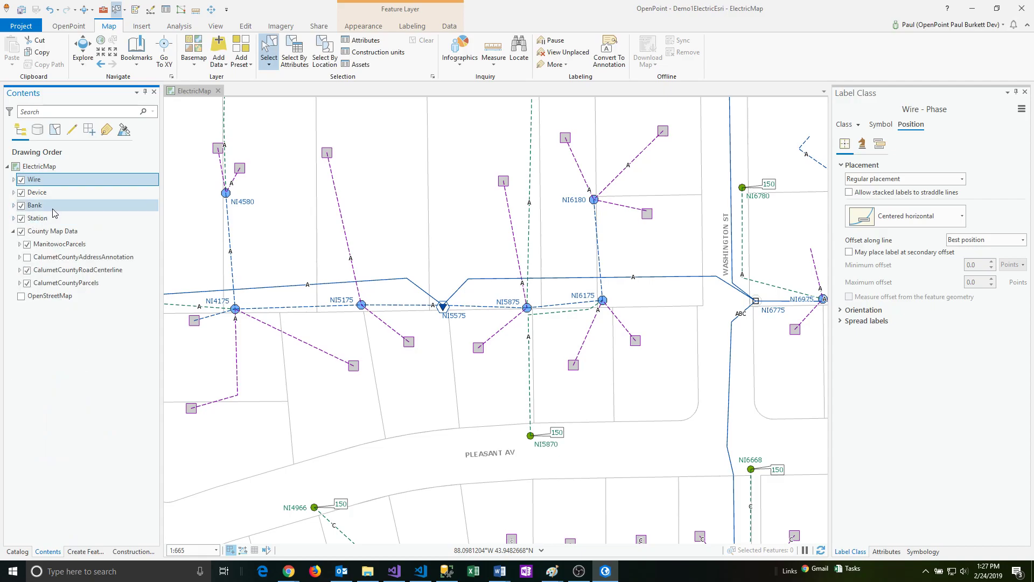
right_click(34, 205)
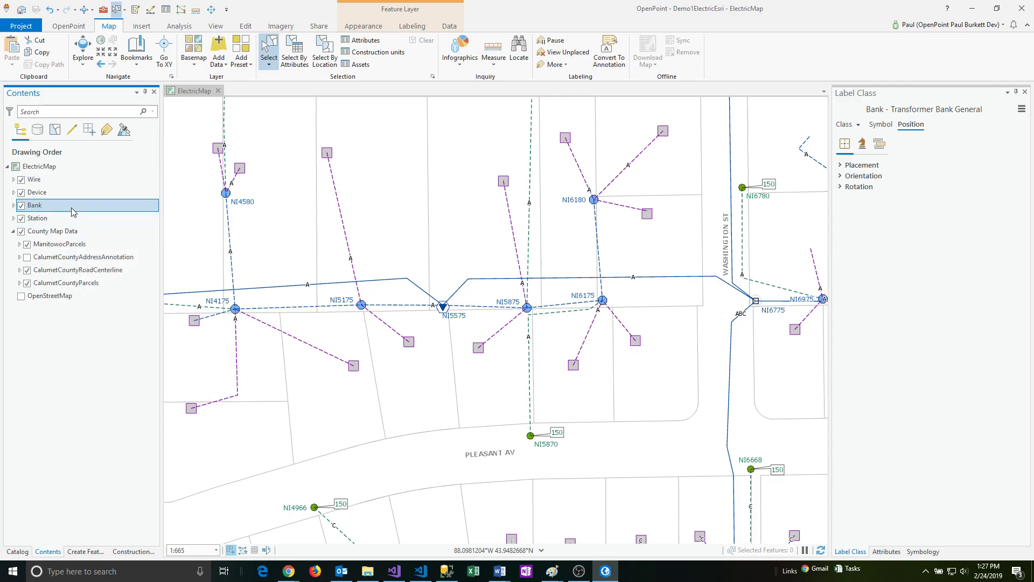
right_click(38, 165)
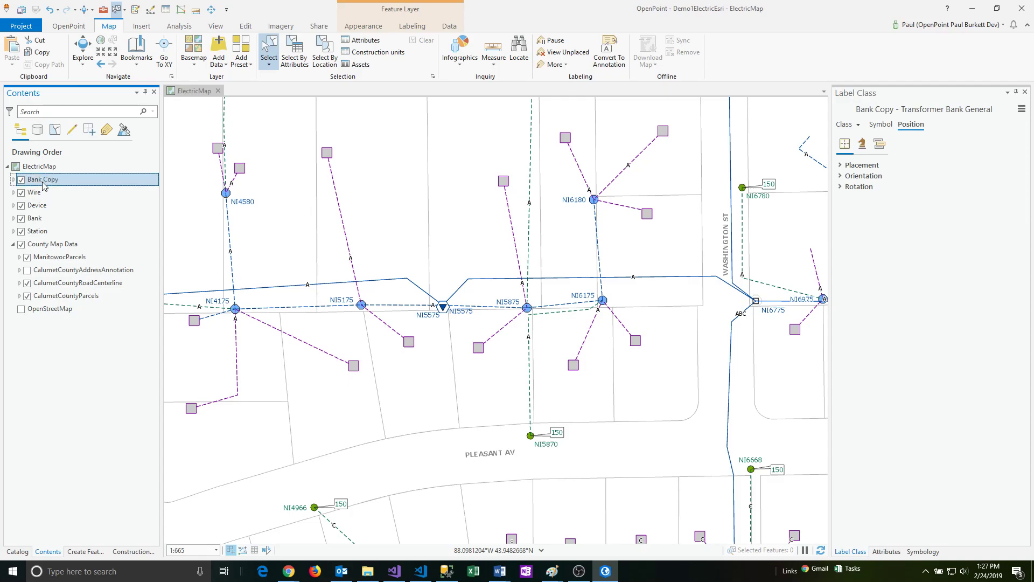
Step: Select the new Bank Copy layer and expand its legend
left_click(35, 192)
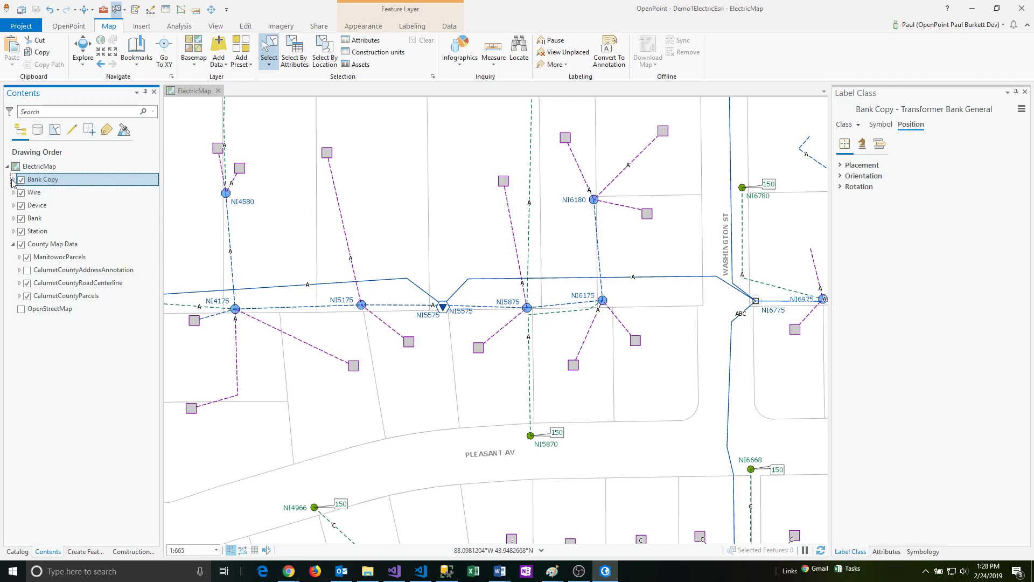
left_click(13, 180)
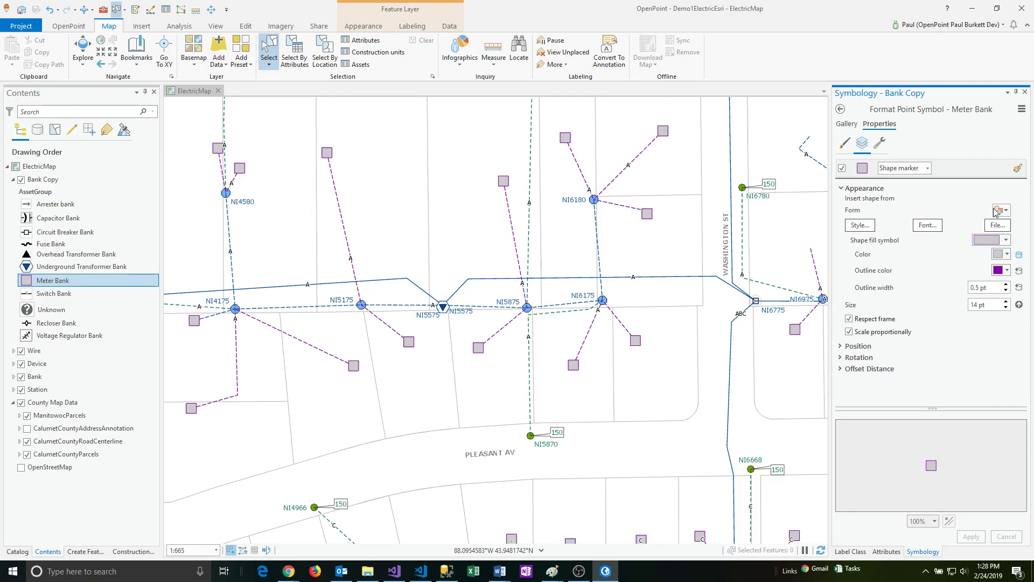
Step: Make Bank Copy's Meter Bank symbol a red 18 pt star with red outline and apply it
left_click(1001, 210)
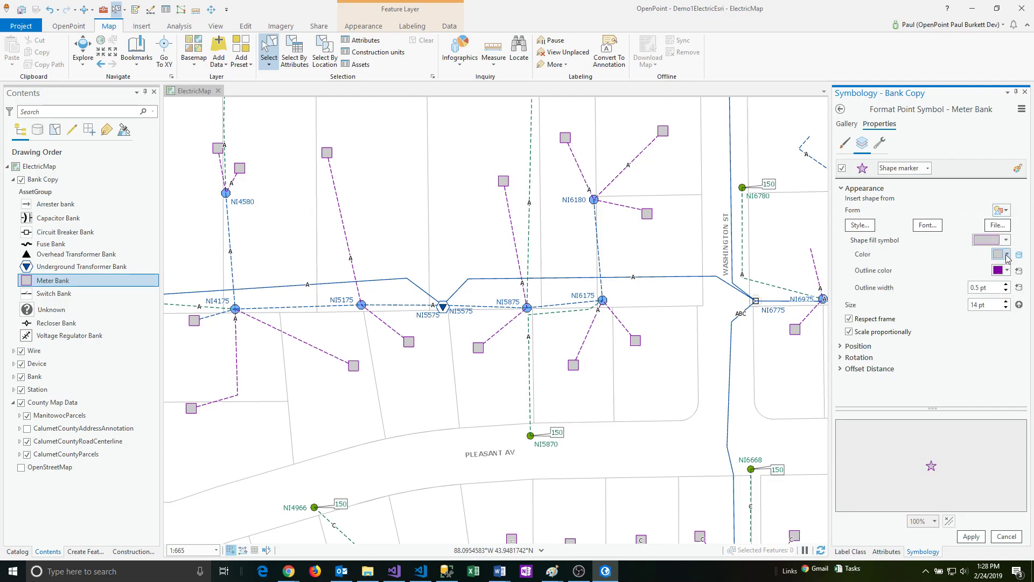
left_click(1004, 254)
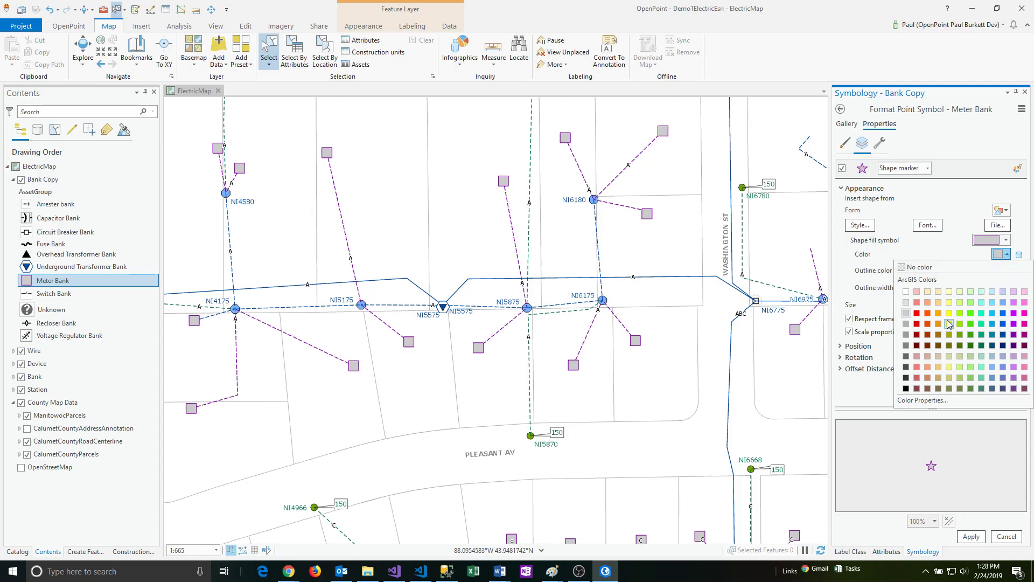
left_click(939, 312)
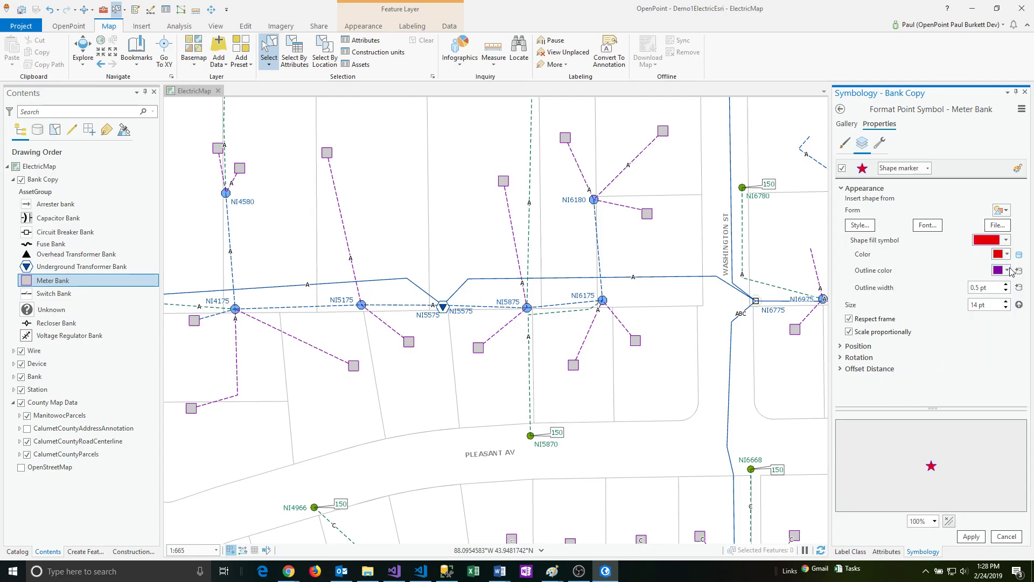
left_click(1009, 269)
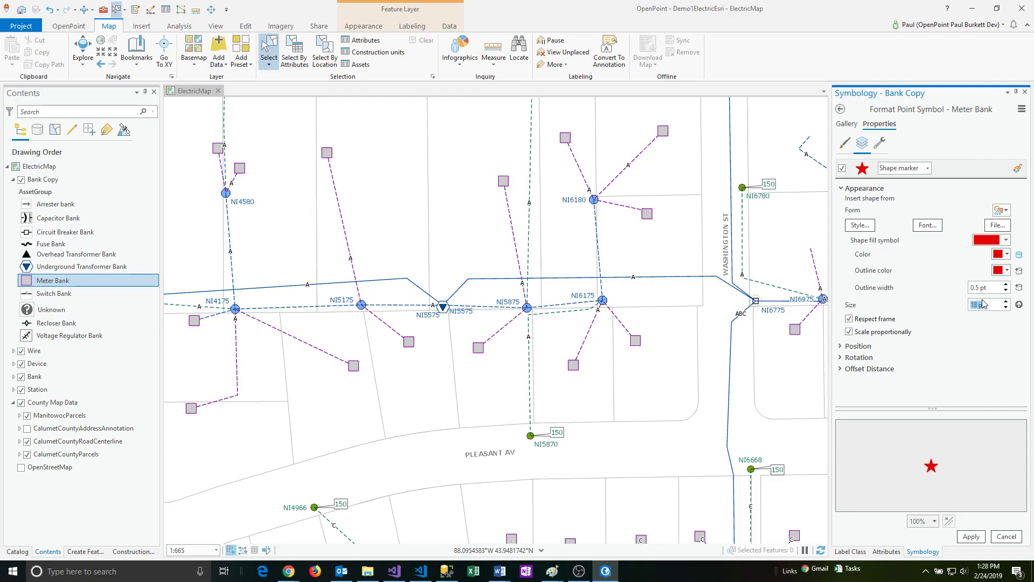
left_click(971, 536)
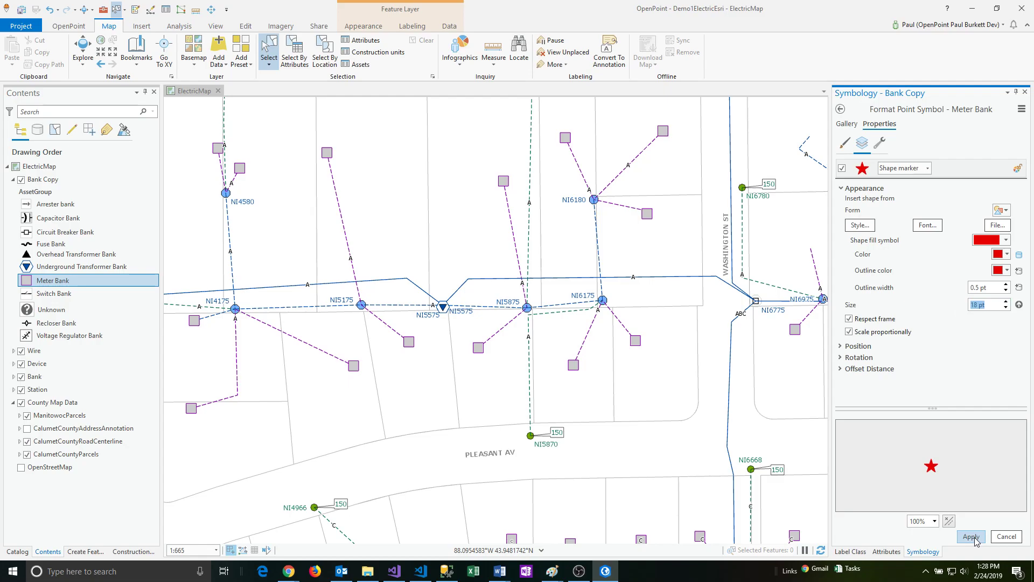
left_click(969, 537)
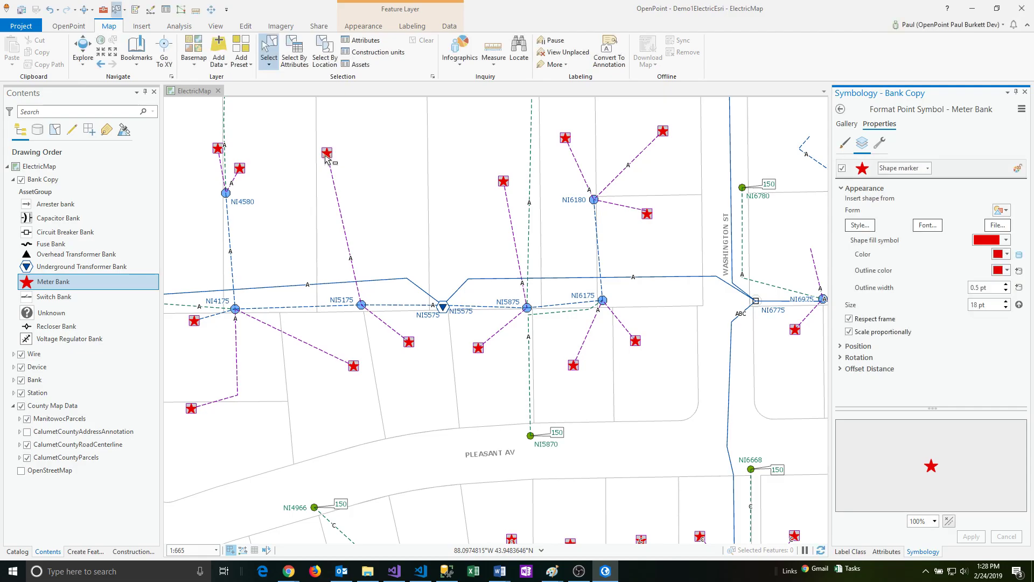
mouse_move(333, 161)
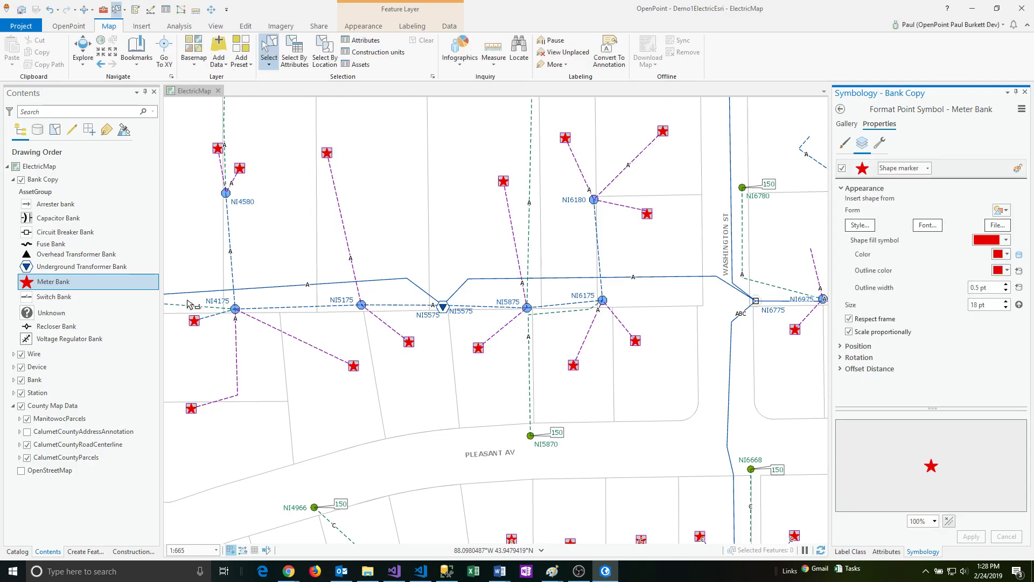
Step: Compare Bank and Bank Copy symbols, then hide and collapse Bank Copy leaving Bank shown
left_click(34, 379)
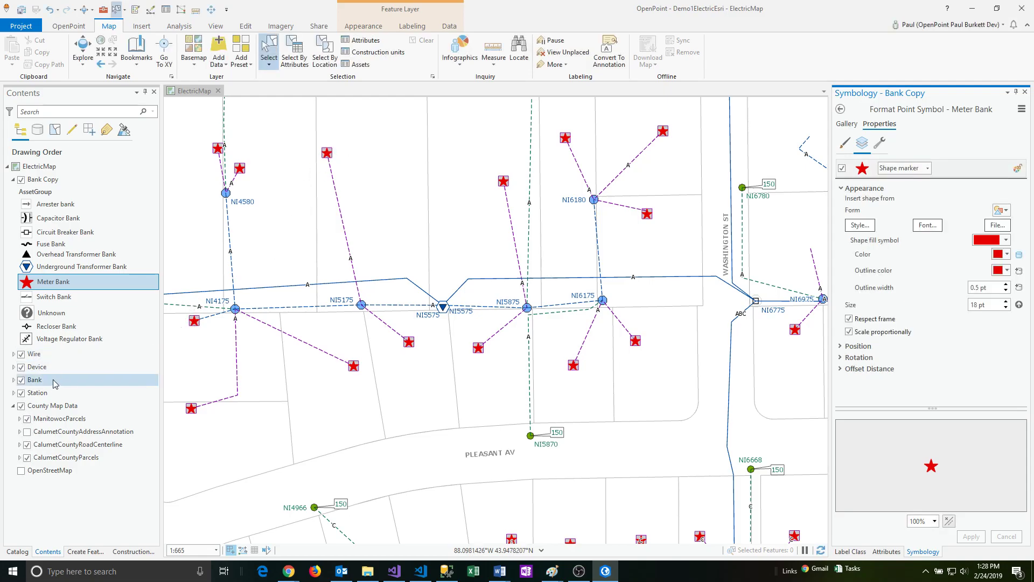
left_click(43, 179)
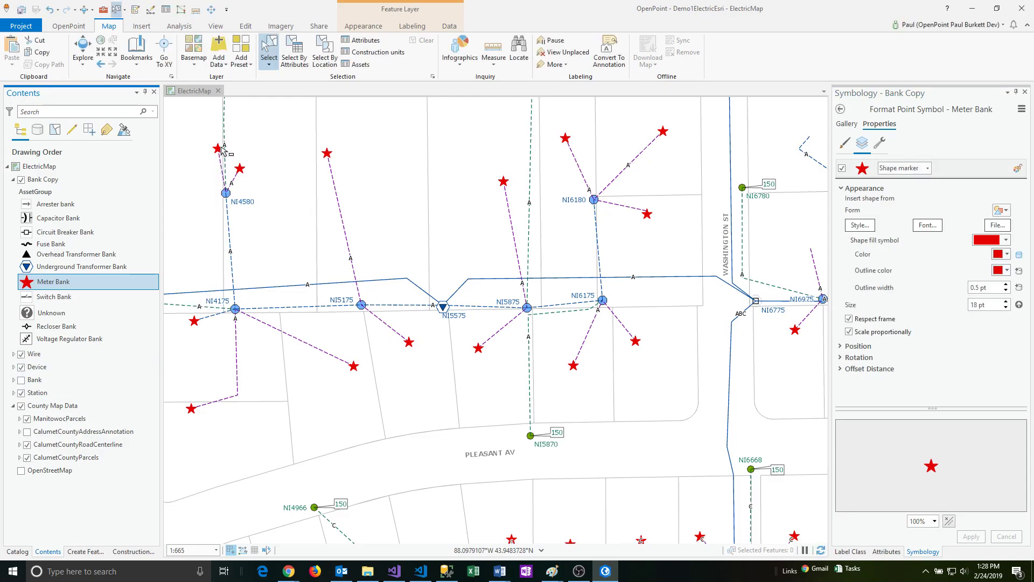
mouse_move(245, 175)
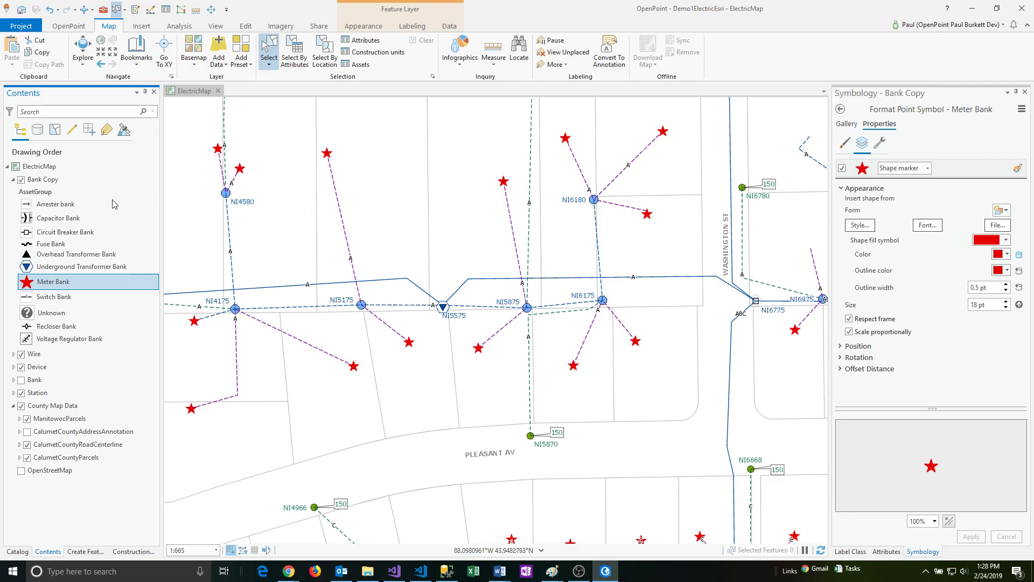
left_click(37, 191)
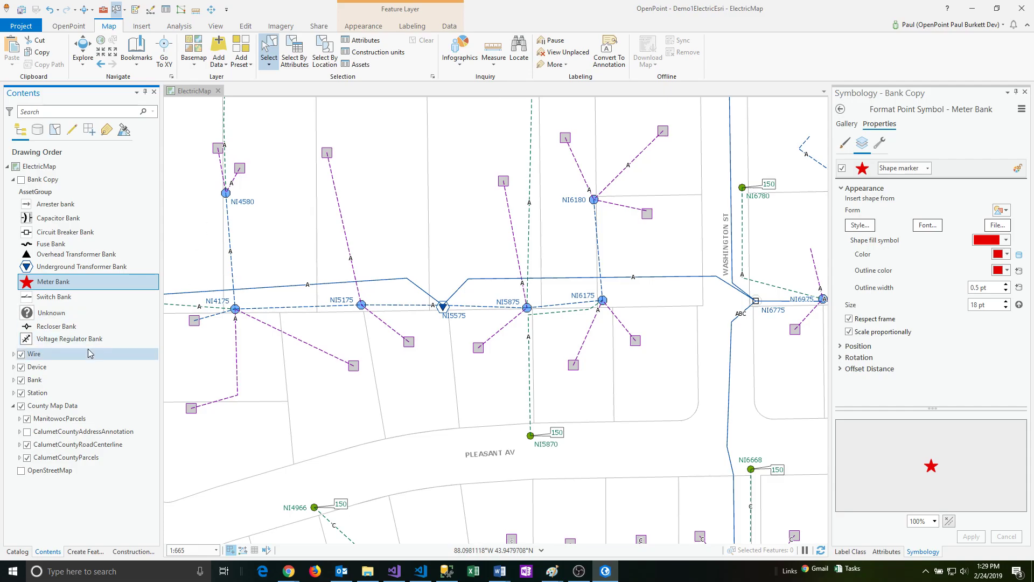
mouse_move(66, 390)
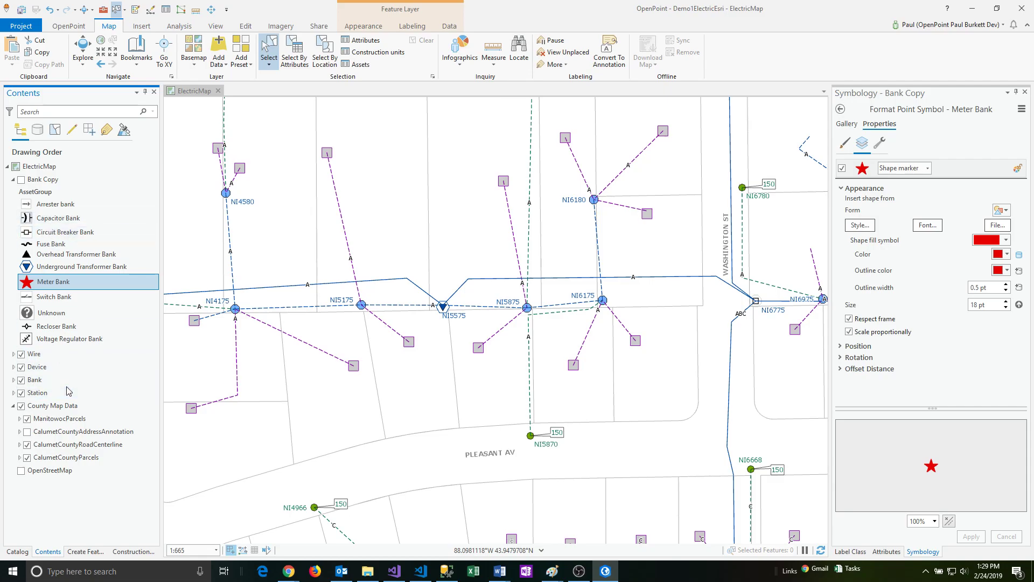
mouse_move(200, 422)
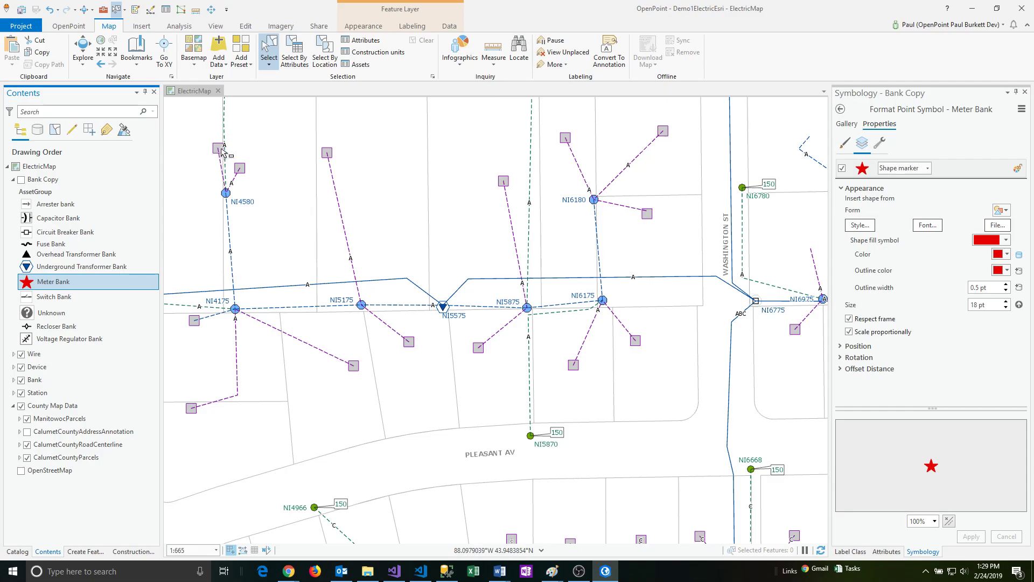
left_click(43, 180)
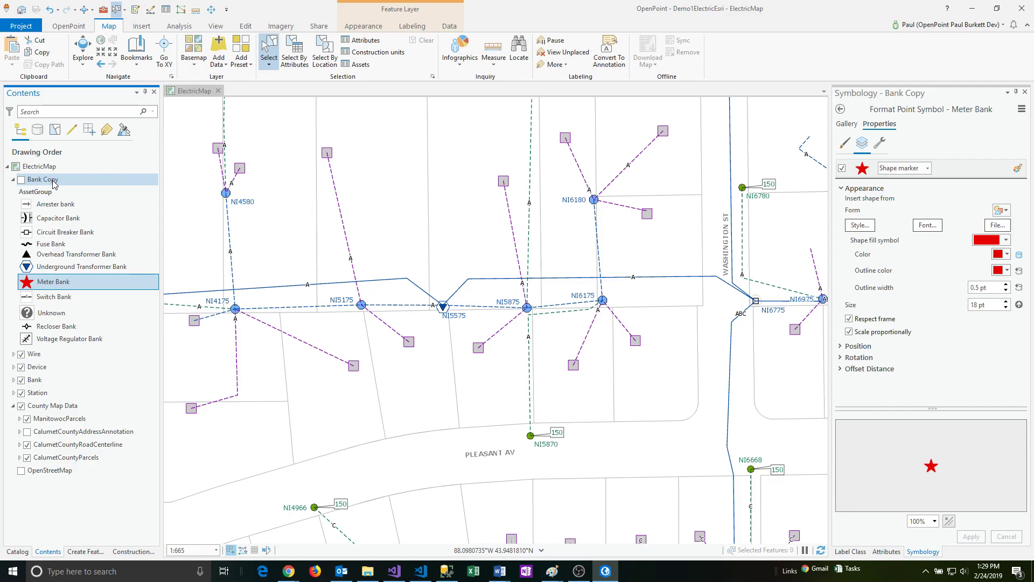
left_click(52, 281)
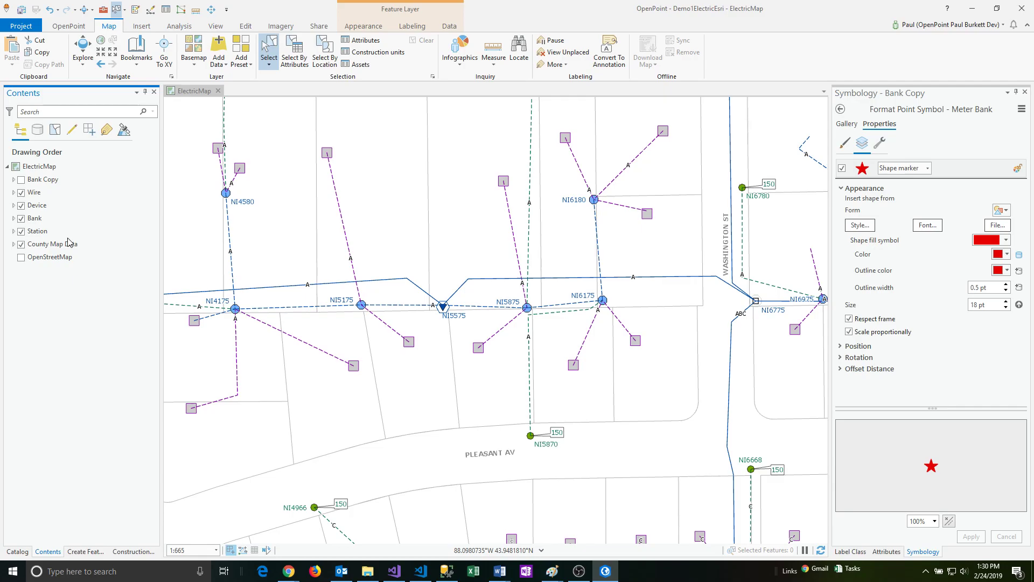
mouse_move(18, 243)
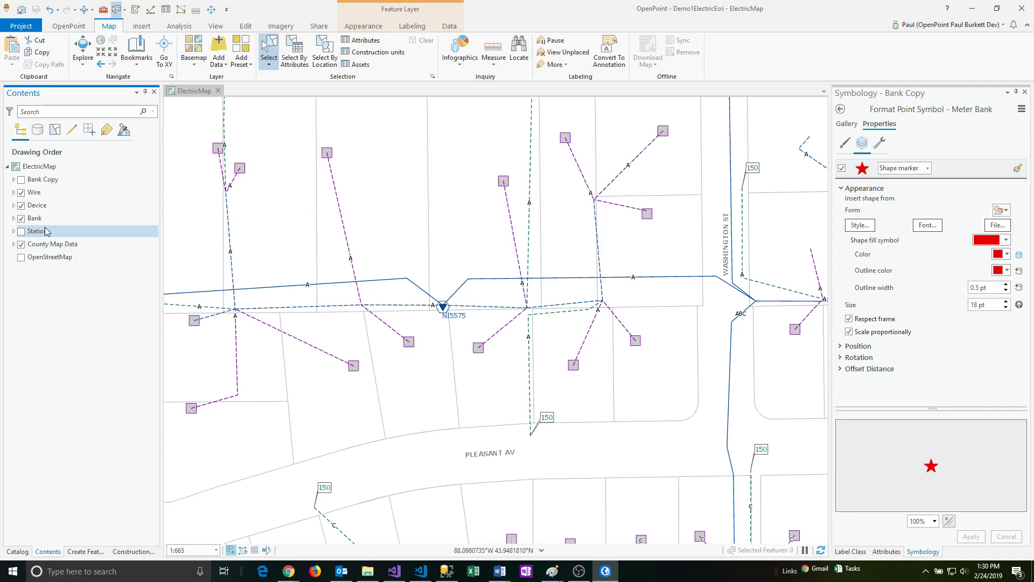
Step: Set the Bank layer's Out beyond visibility scale to 1:5,000 in its General properties
right_click(34, 219)
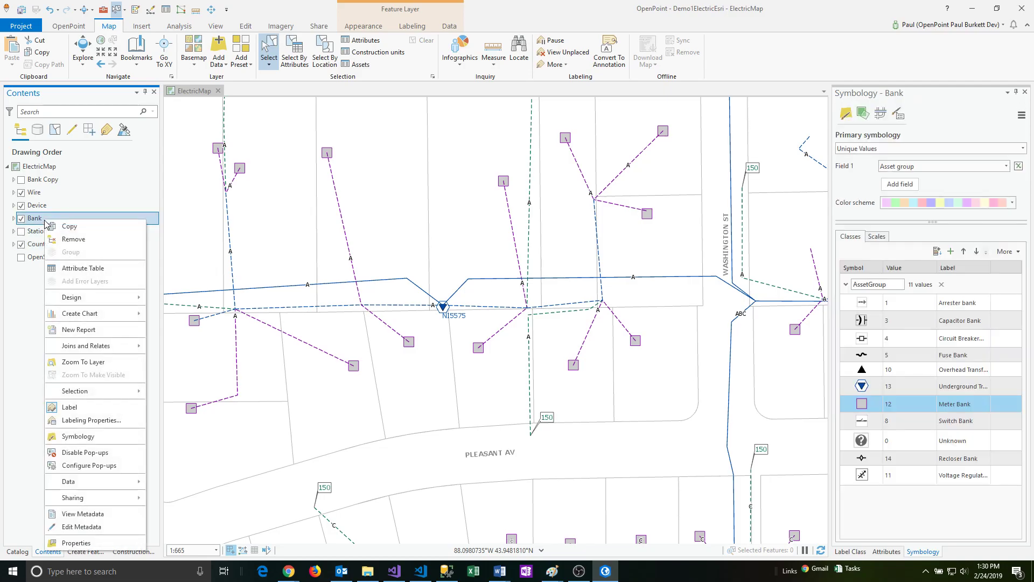
left_click(77, 542)
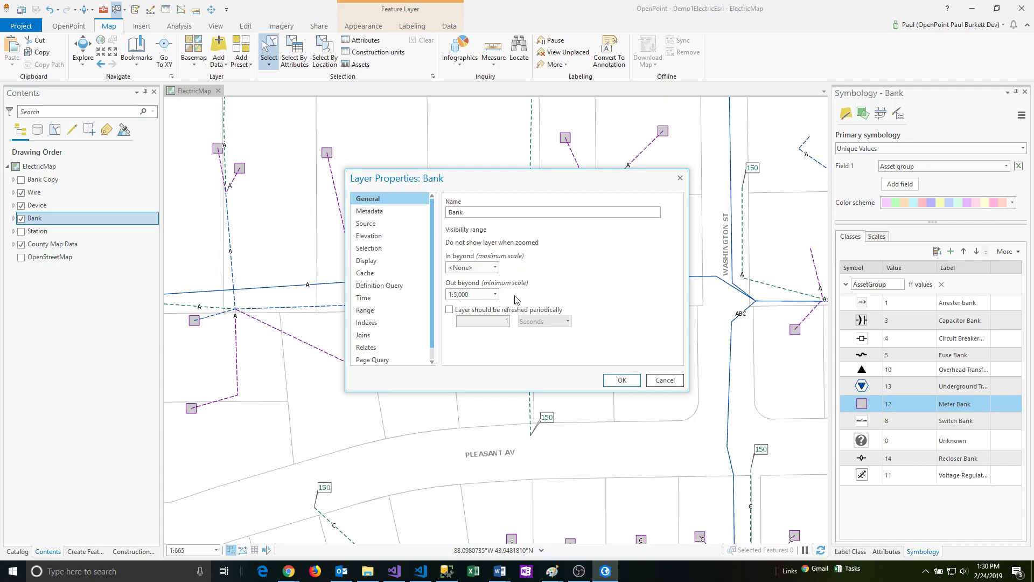
left_click(469, 294)
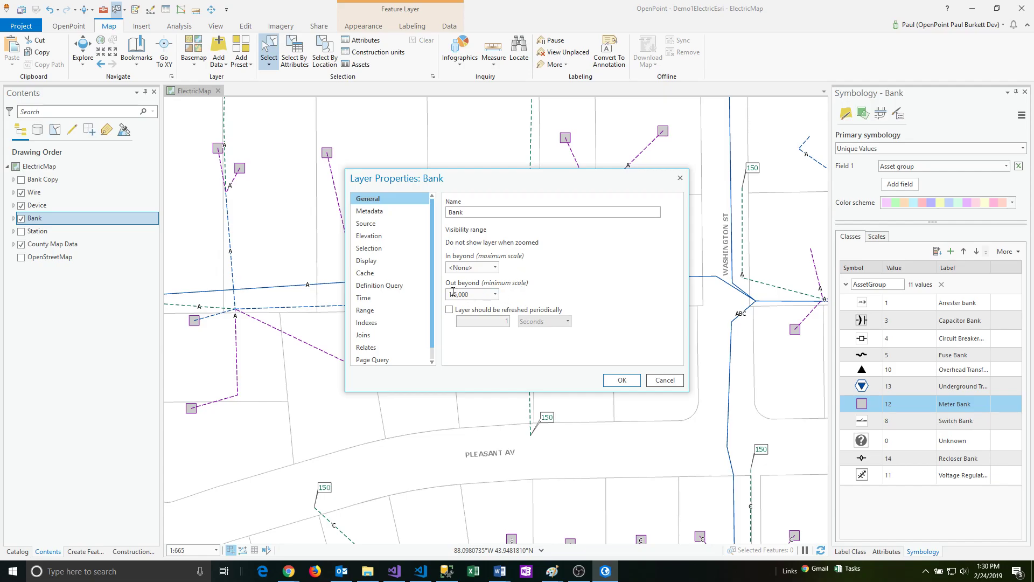
type("1:5,000")
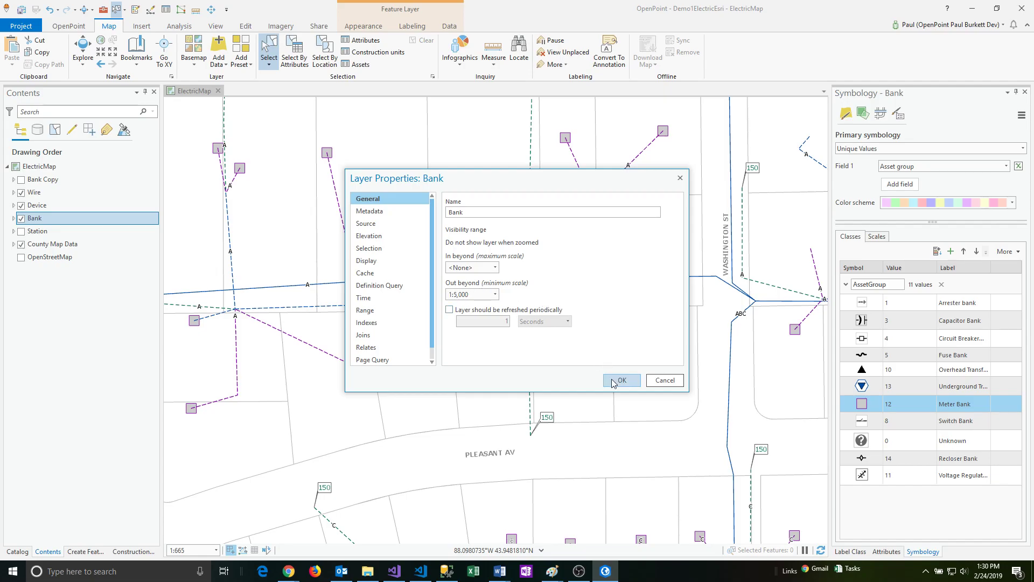
left_click(621, 380)
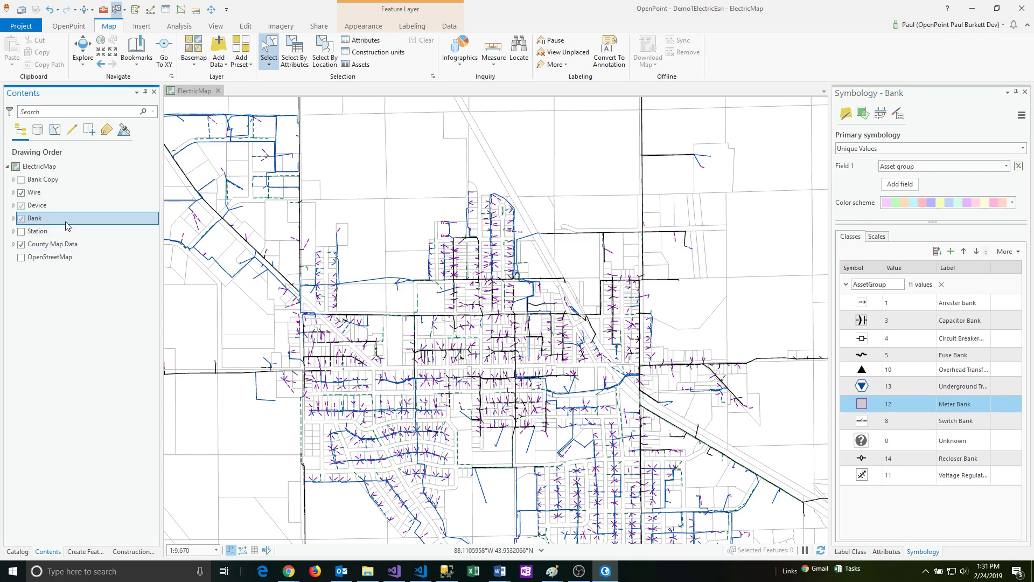
Step: Extend the Bank layer's Out beyond visibility scale to the 1:50,000 preset
right_click(34, 218)
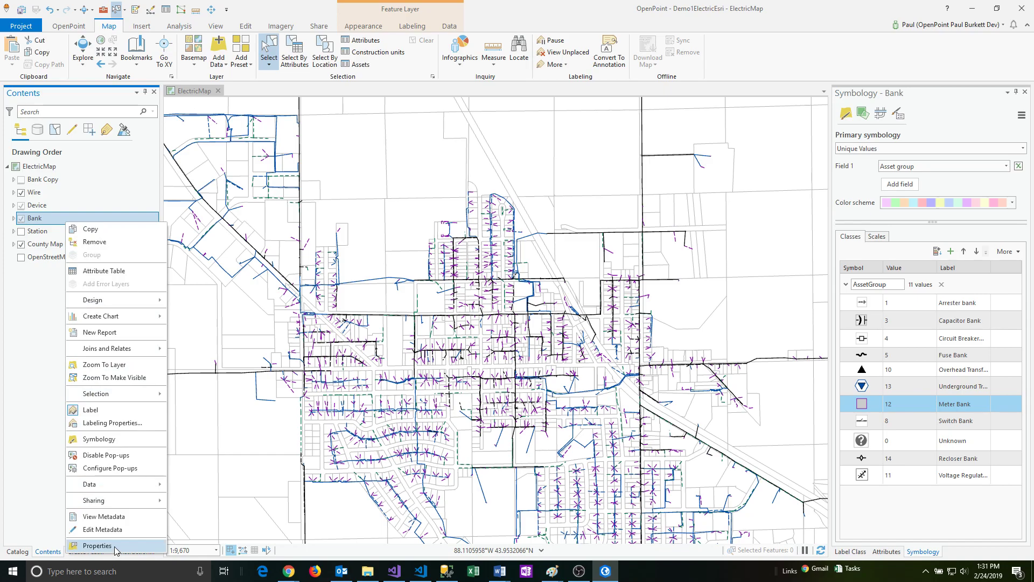
left_click(98, 545)
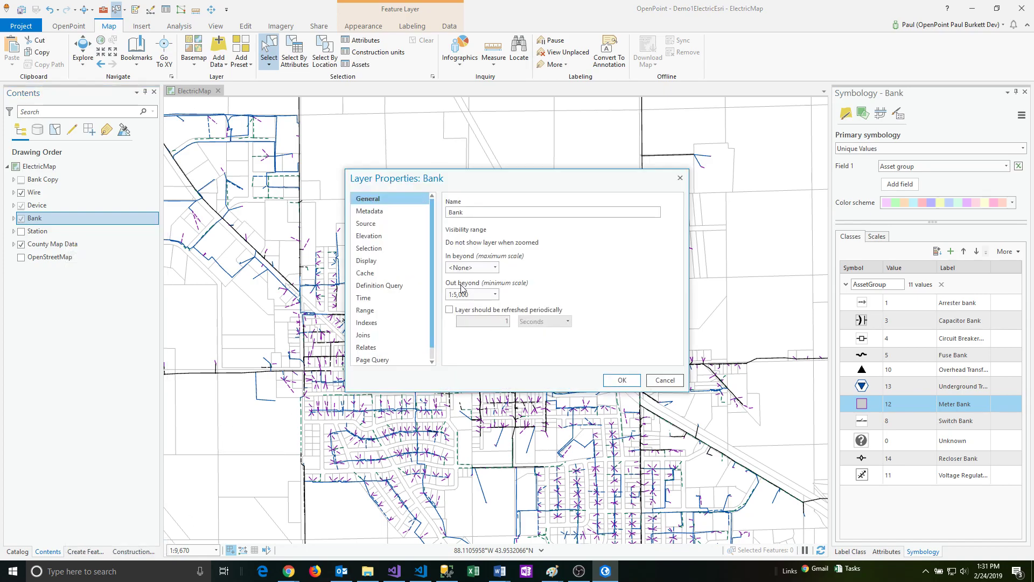
left_click(495, 294)
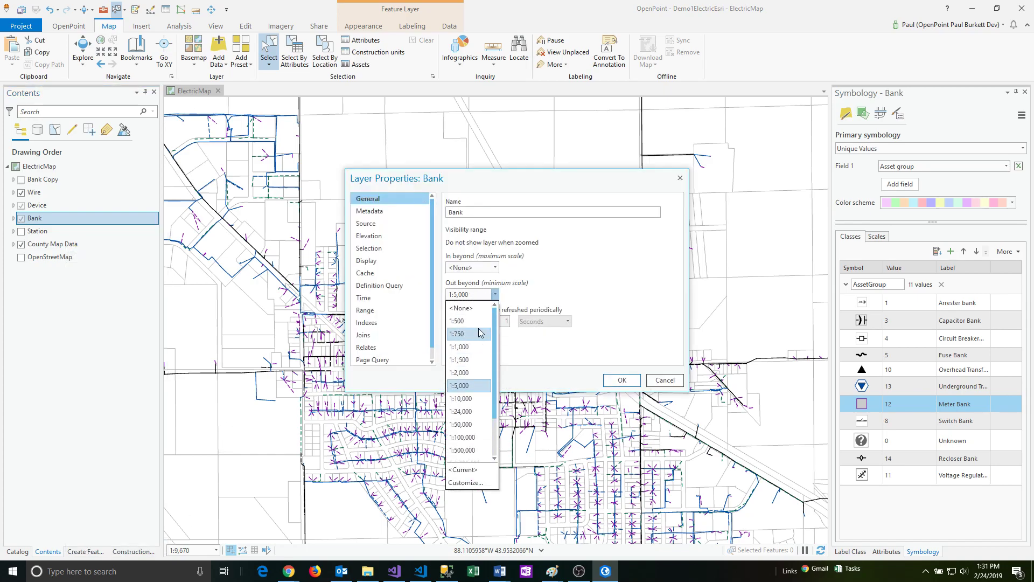
left_click(462, 425)
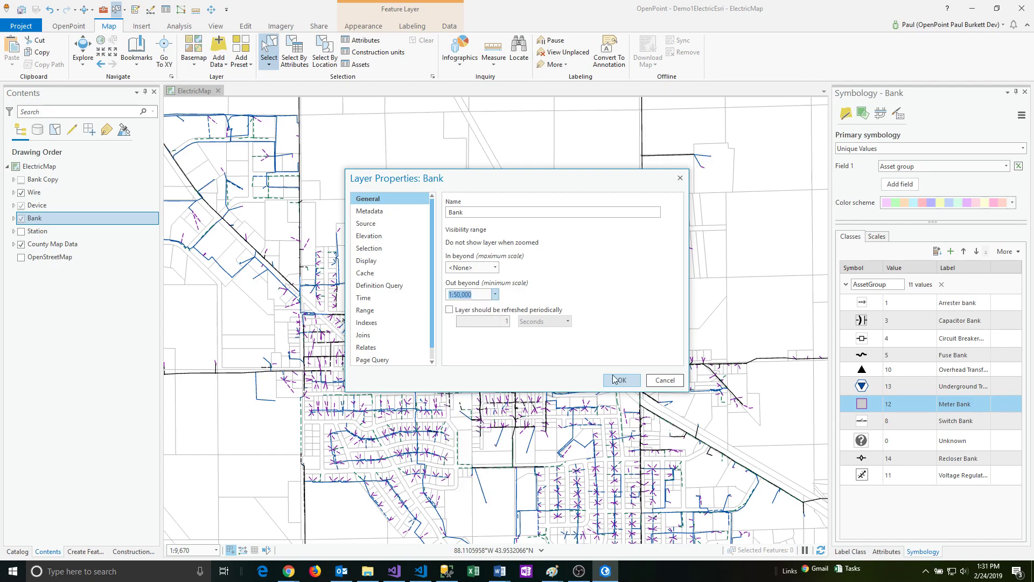
left_click(620, 380)
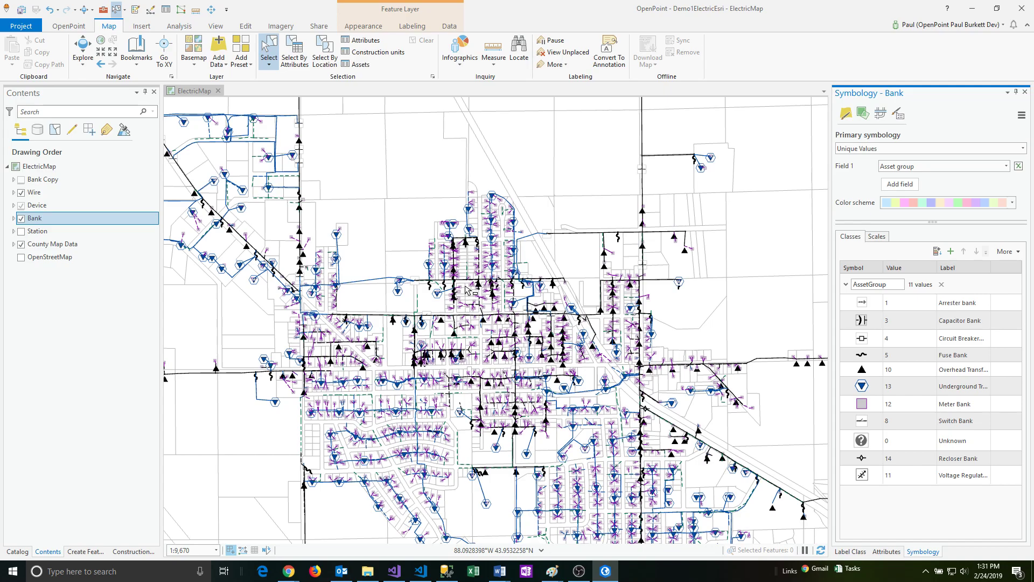
left_click(38, 231)
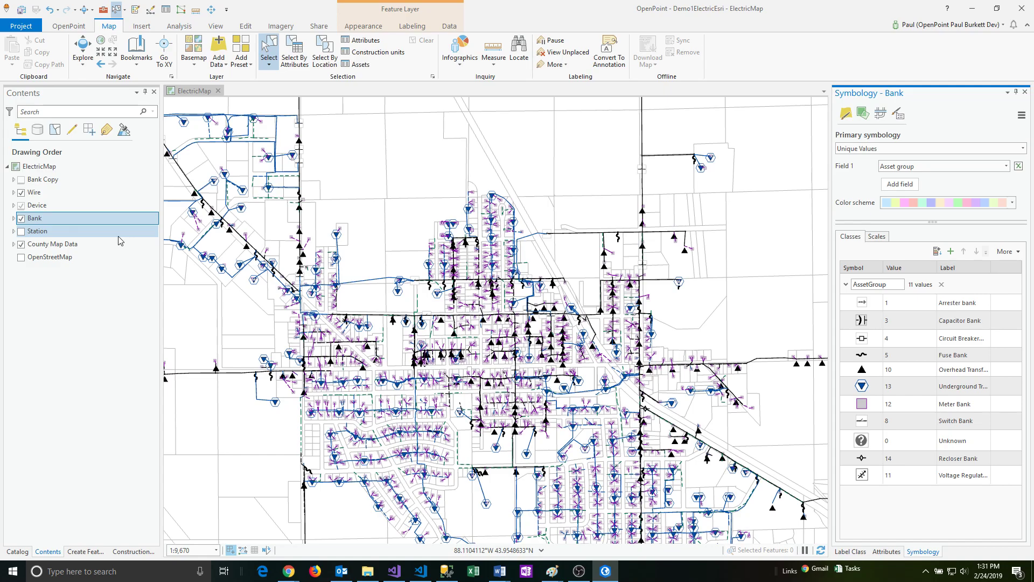
Step: Apply the Missing Xfmr definition query to the Bank layer from the Feature Layer Data tab
left_click(37, 230)
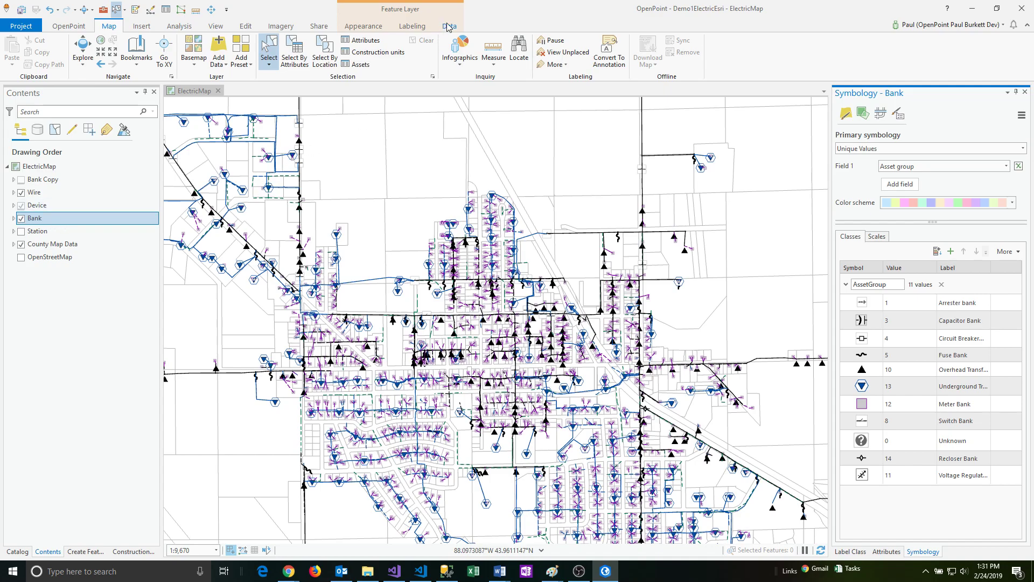
left_click(449, 26)
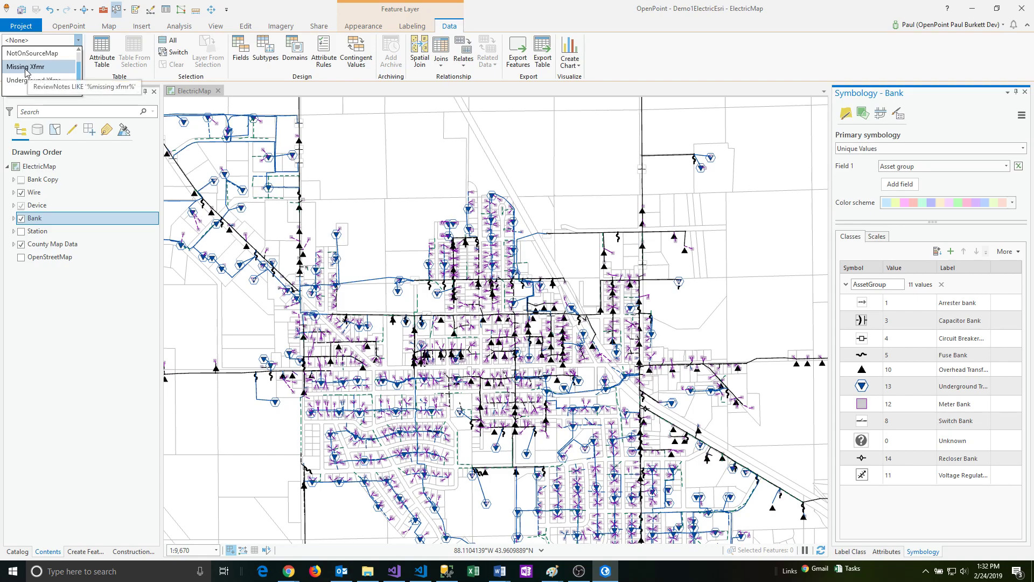
mouse_move(42, 72)
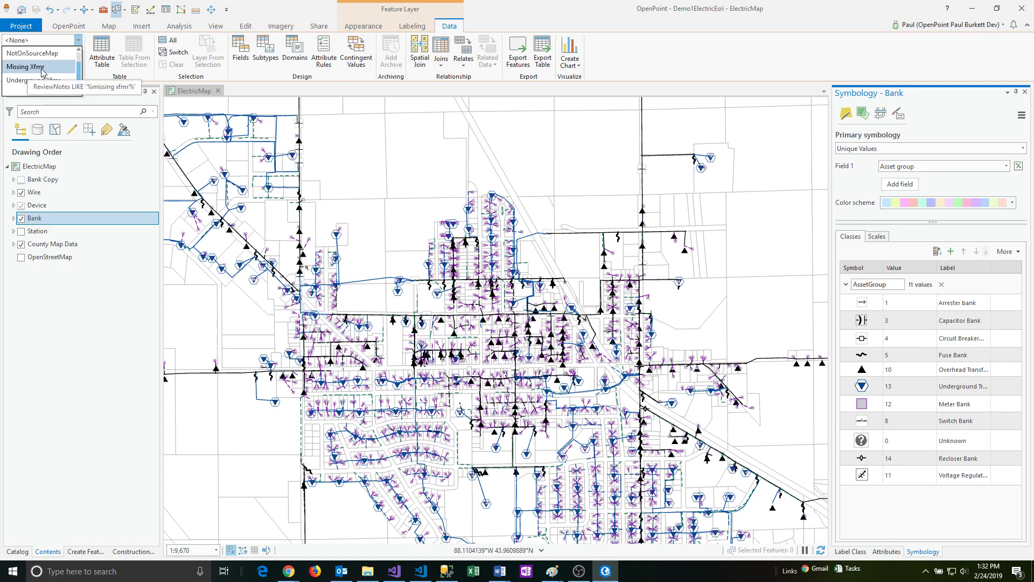
left_click(38, 66)
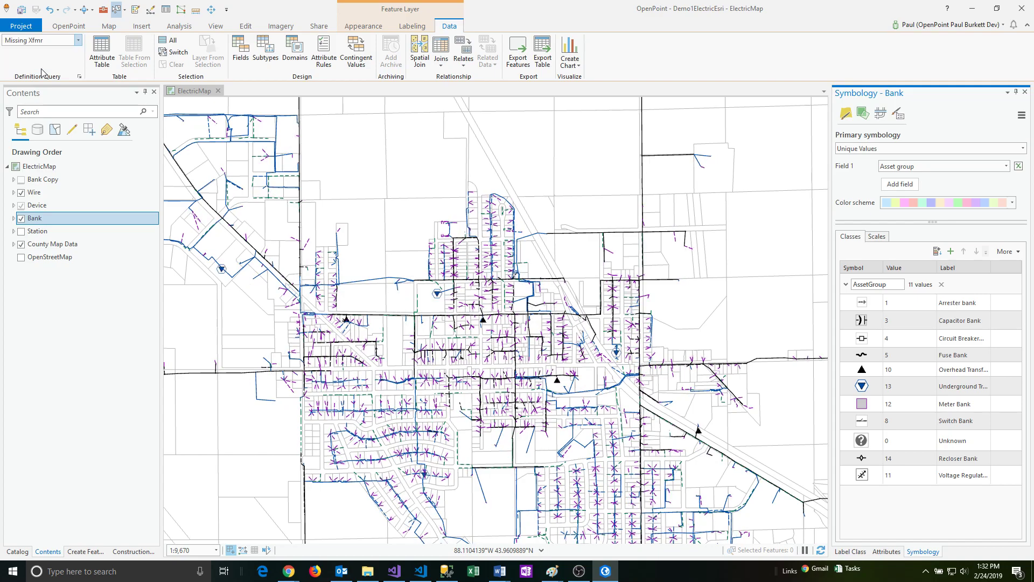
mouse_move(494, 385)
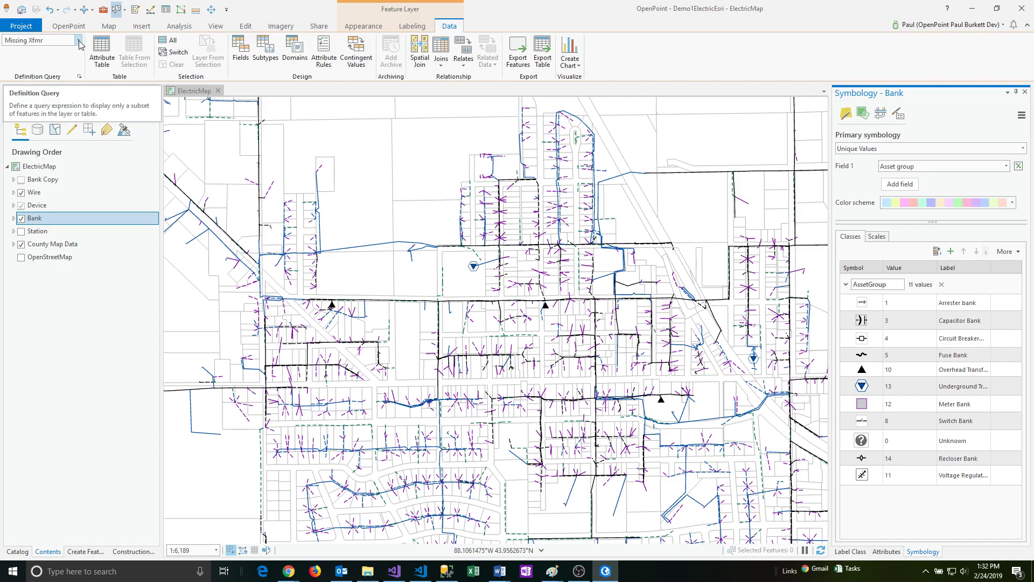
Step: Clear the Bank layer's definition query by choosing <None>, showing all bank symbols
left_click(77, 40)
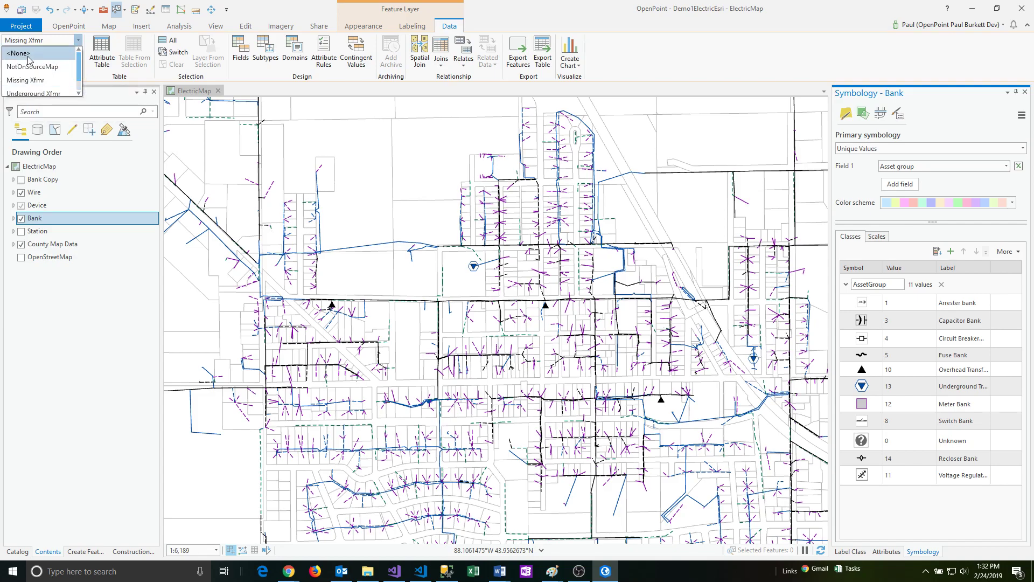
left_click(18, 54)
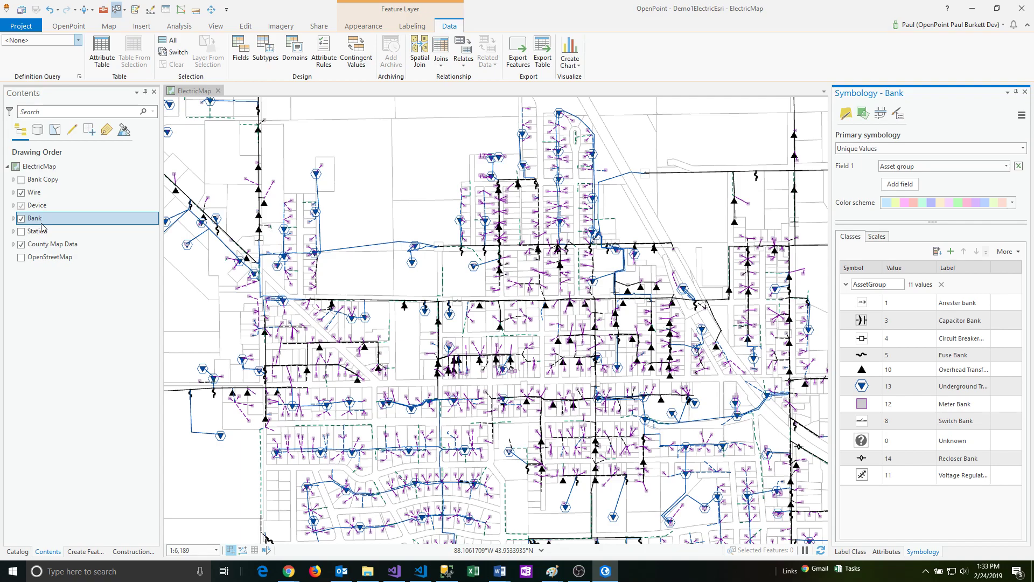
mouse_move(21, 218)
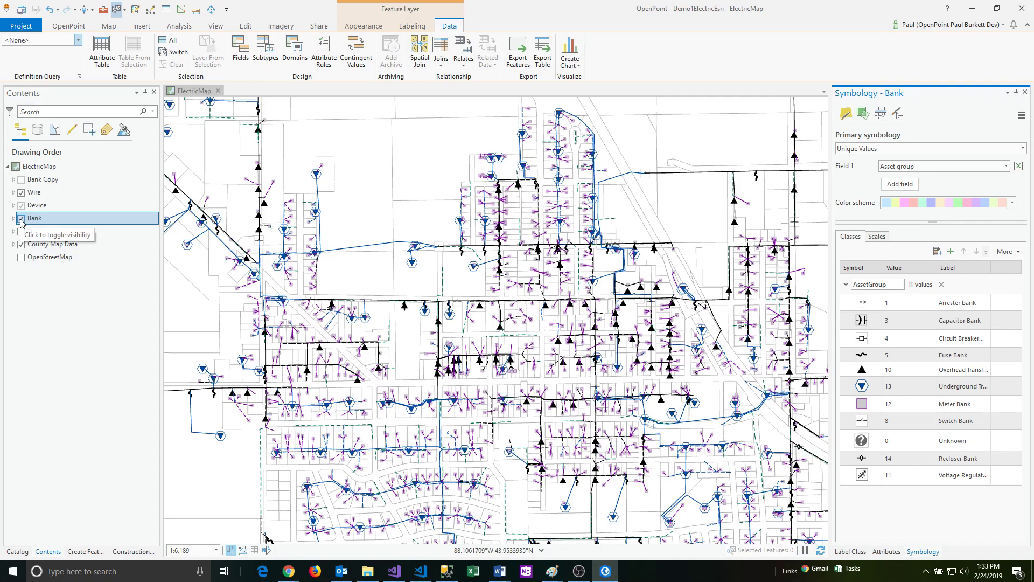
Step: Hide Bank, show Bank Copy, and remove its 1:5,000 Out beyond visibility limit
left_click(20, 218)
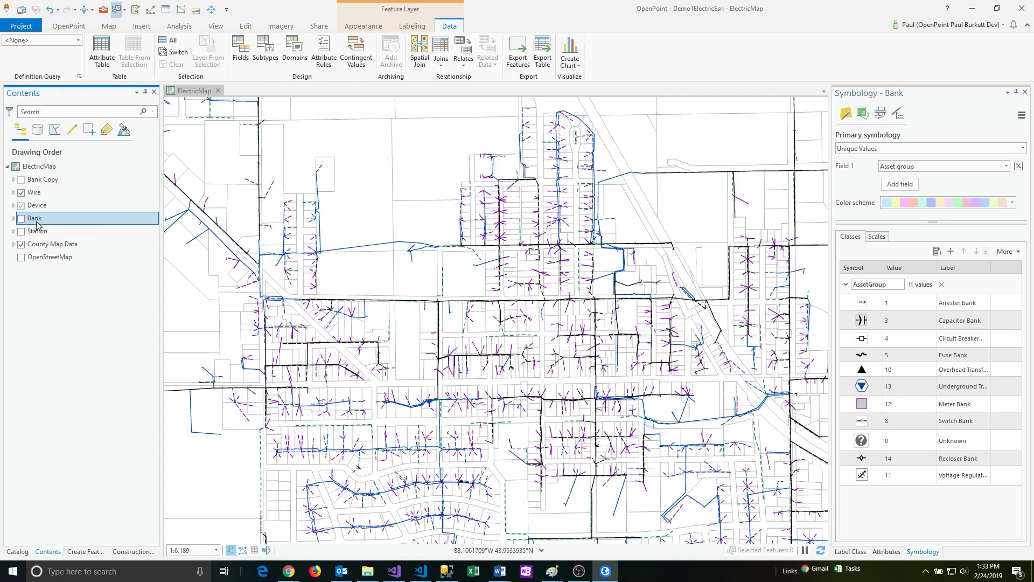
left_click(34, 192)
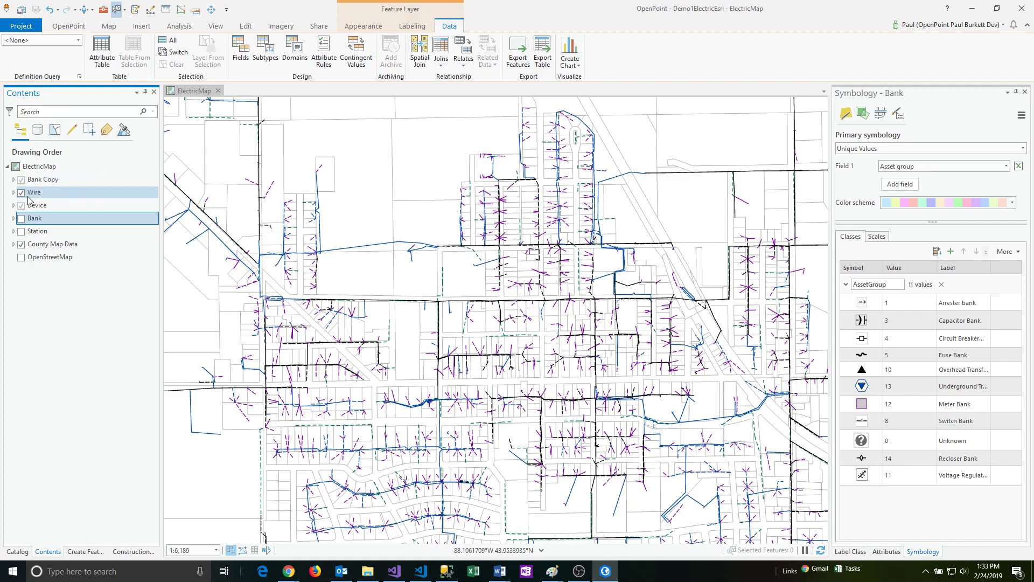
right_click(42, 179)
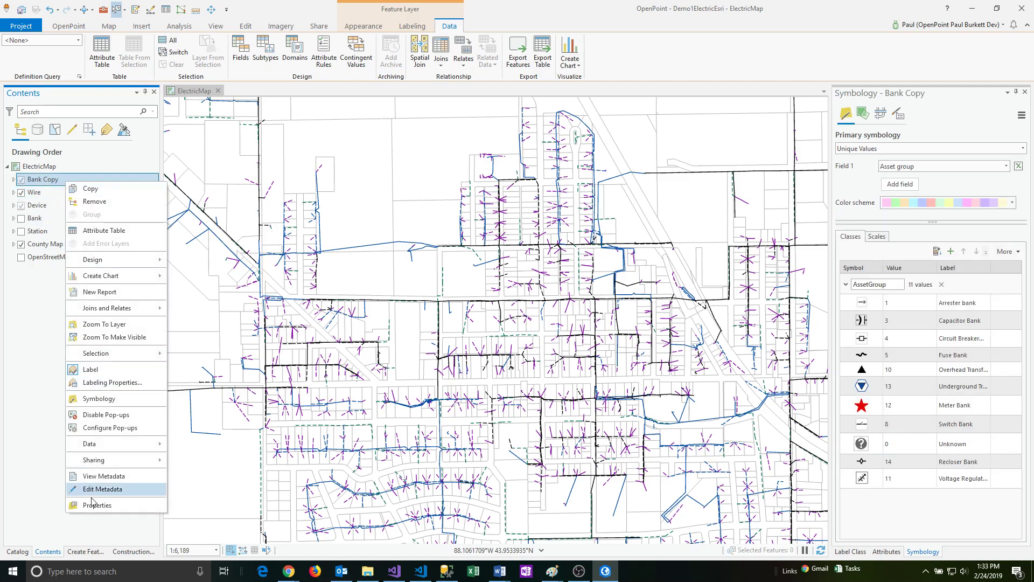
left_click(97, 504)
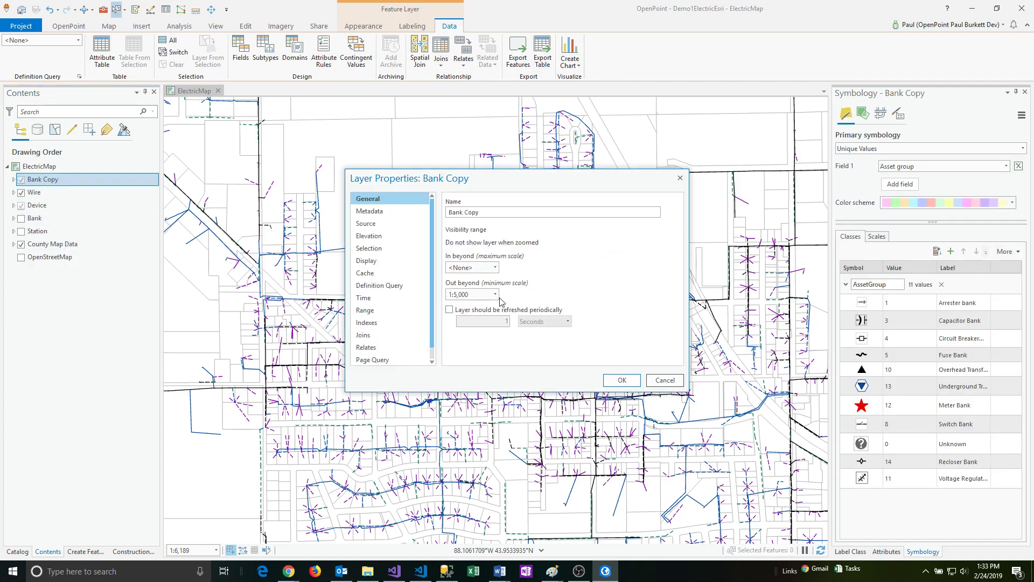
left_click(494, 294)
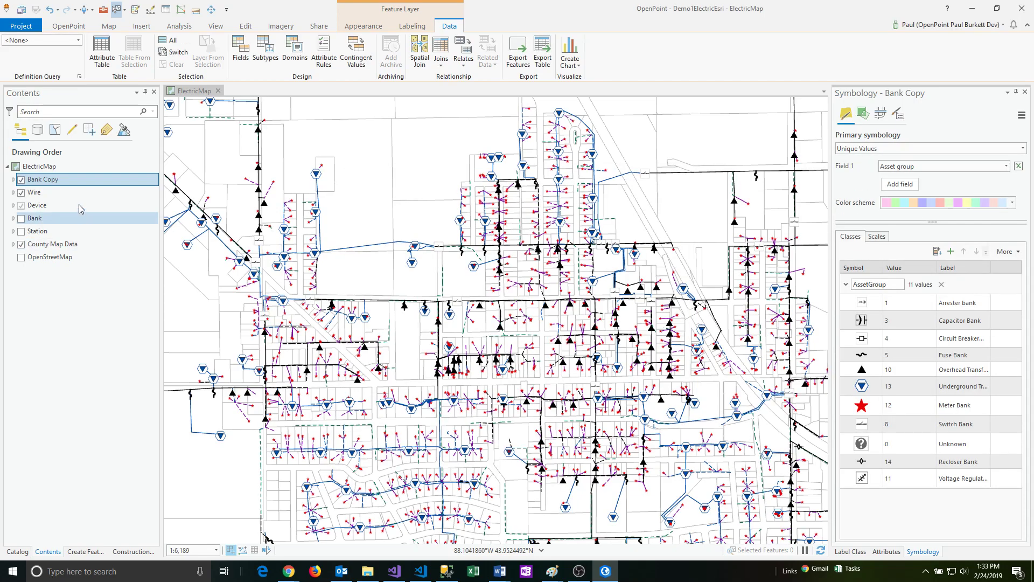
right_click(43, 179)
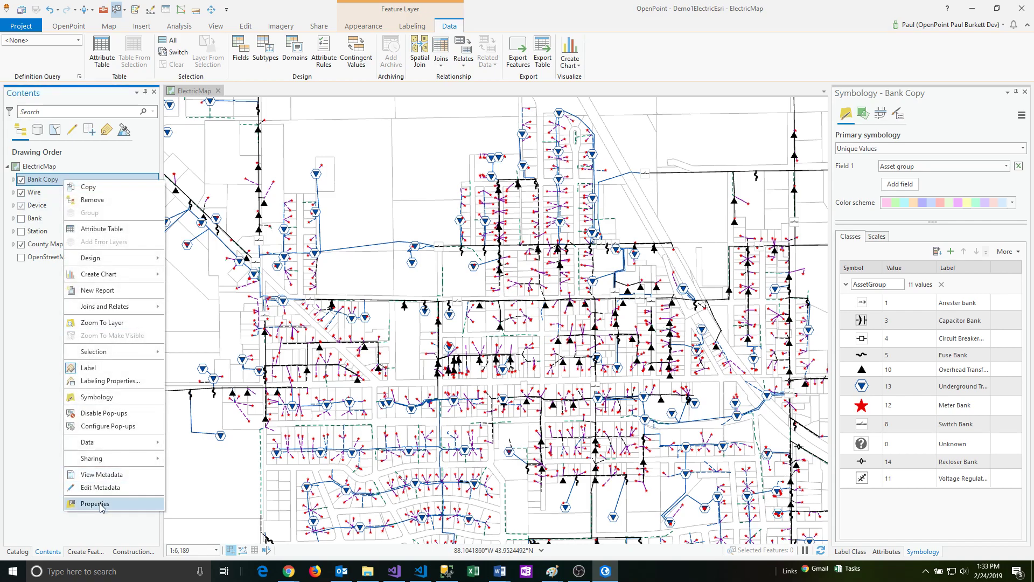
Step: Make Underground Xfmr (AssetGroup = 13) the active definition query on Bank Copy
left_click(95, 503)
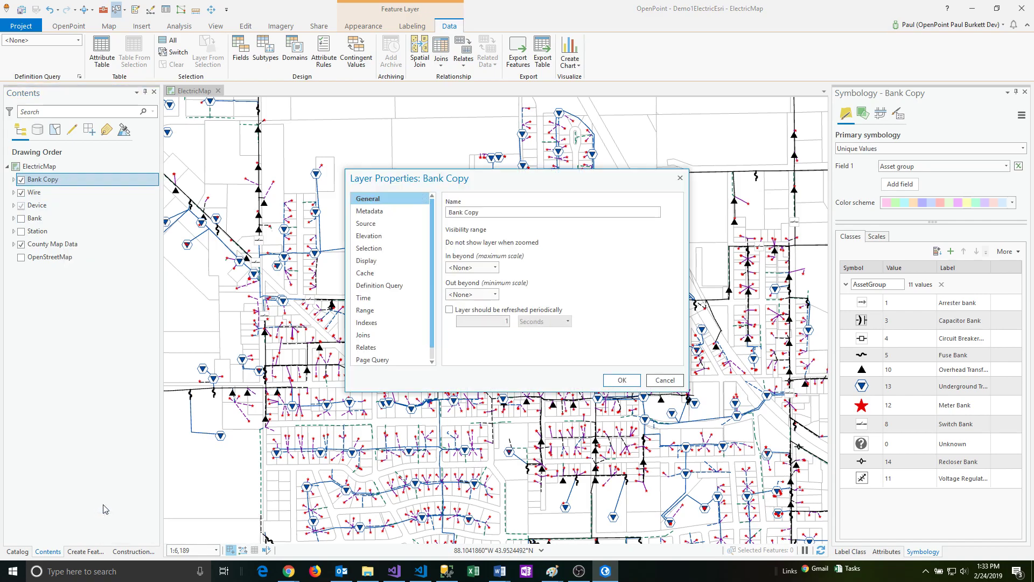
left_click(380, 285)
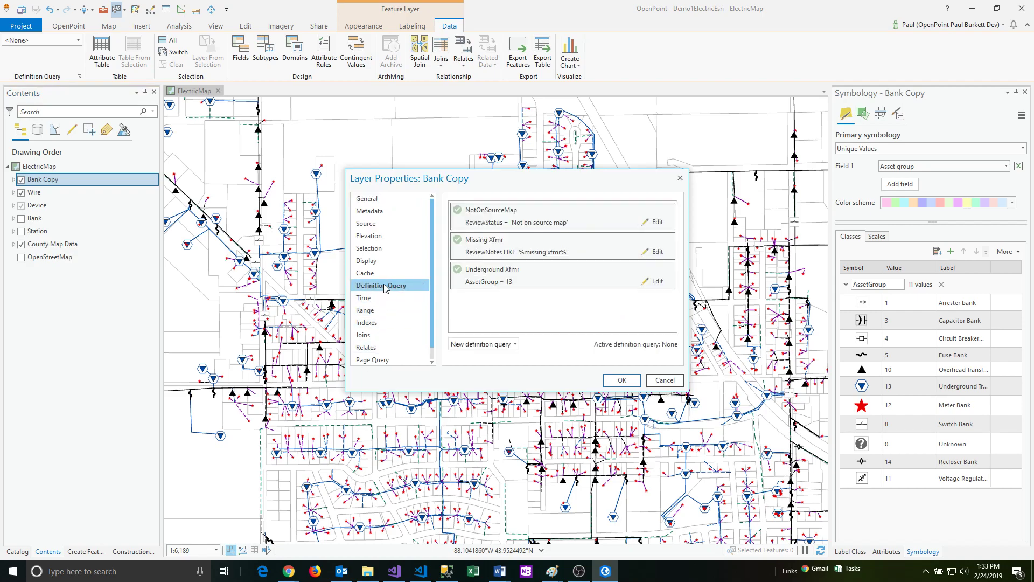
double_click(491, 268)
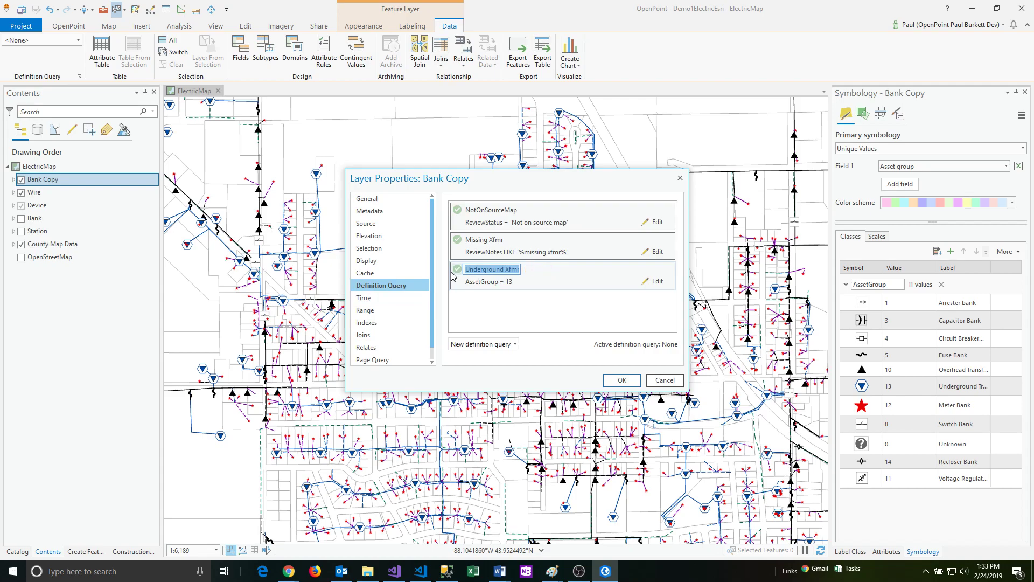
left_click(456, 270)
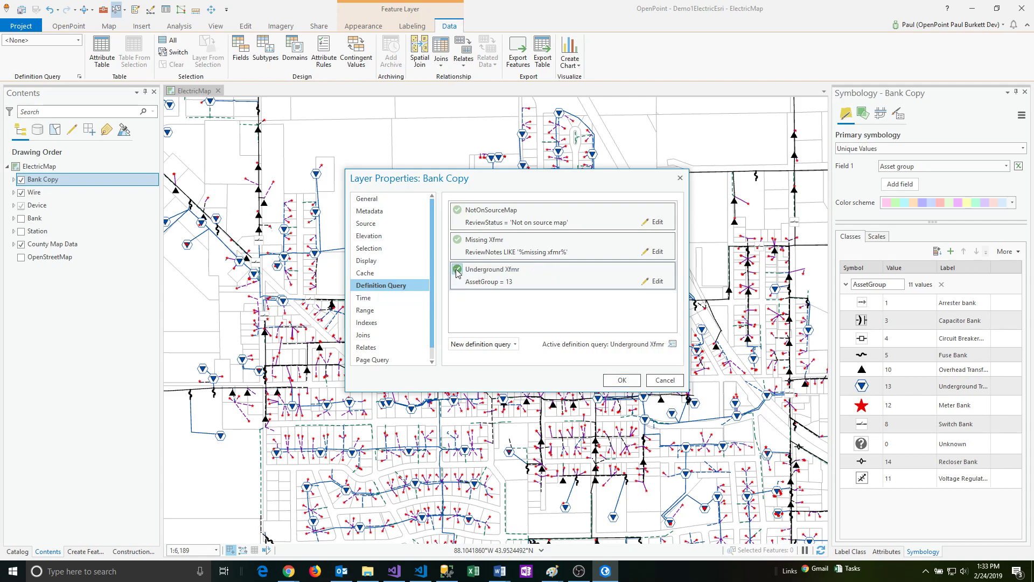
mouse_move(456, 272)
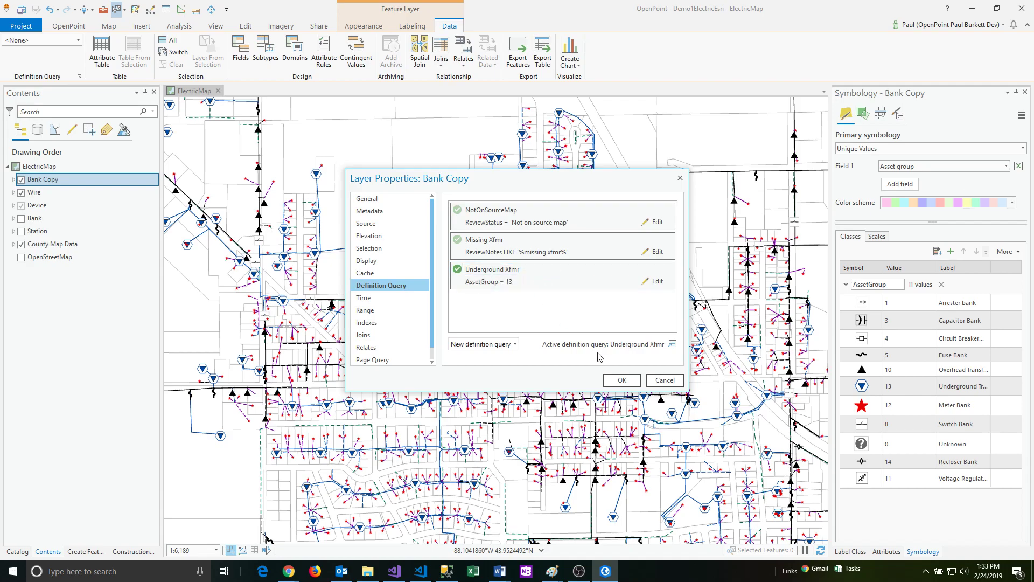
left_click(620, 380)
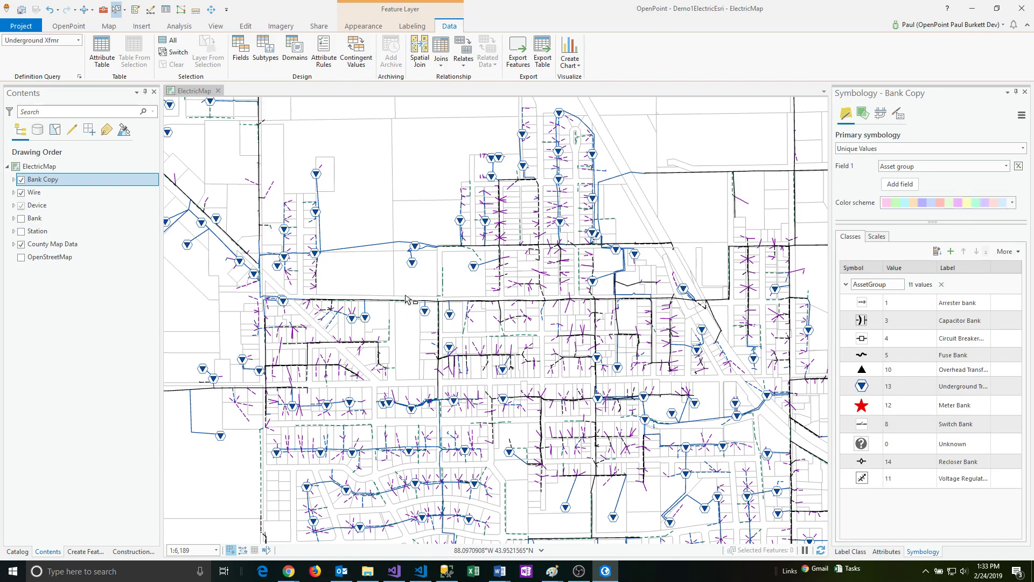
Step: Rename the Bank Copy layer to 'Underground transformer' in Contents
left_click(34, 218)
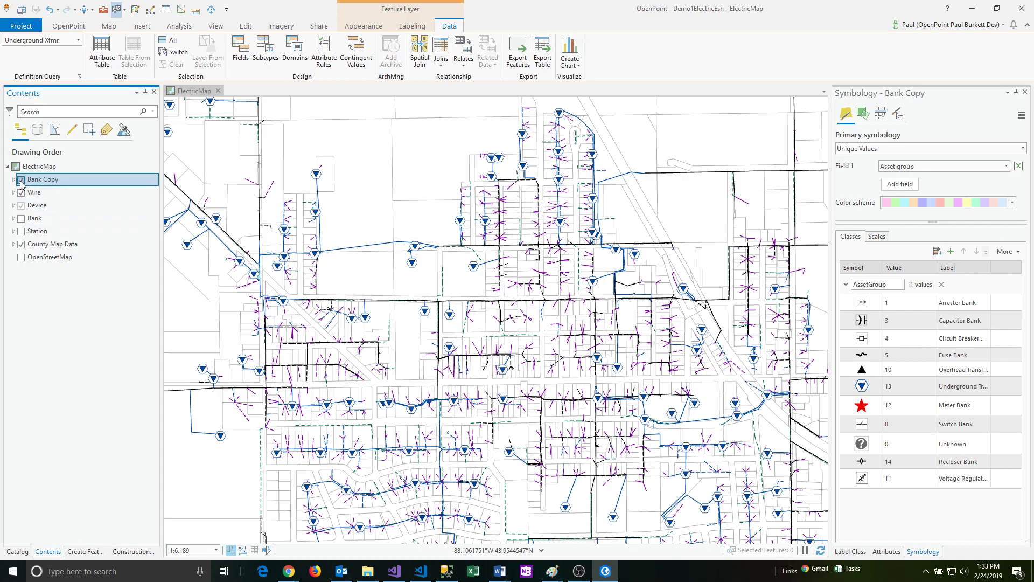
right_click(43, 179)
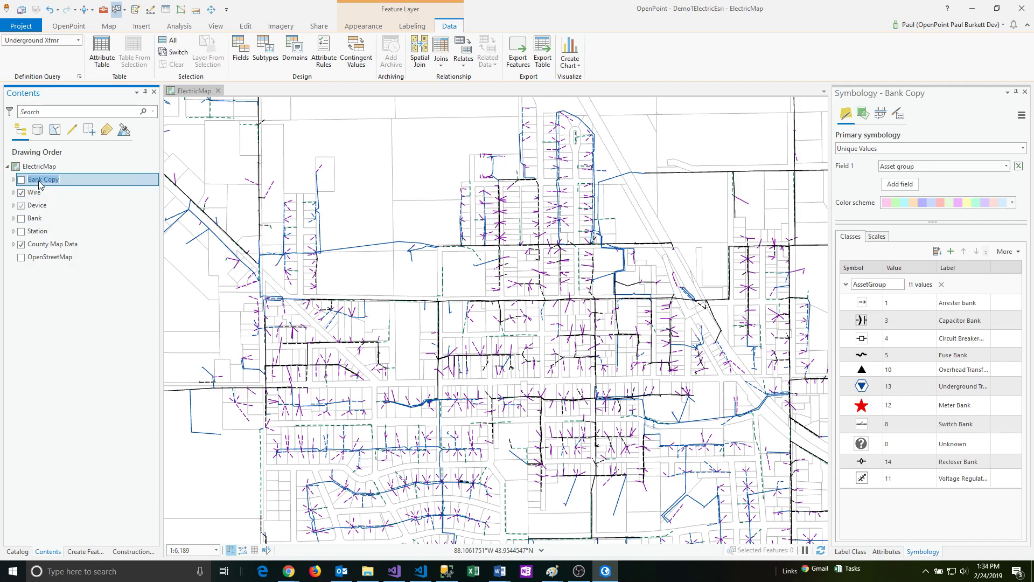
type("Underground transformer")
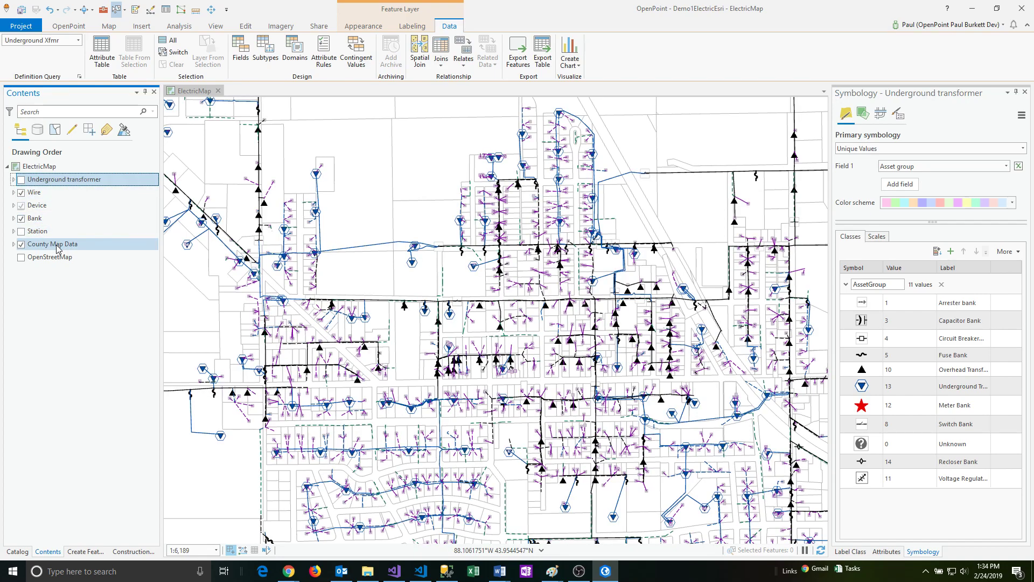
Step: Check Bank's legend, then hide Bank and show only the Underground transformer layer
left_click(13, 219)
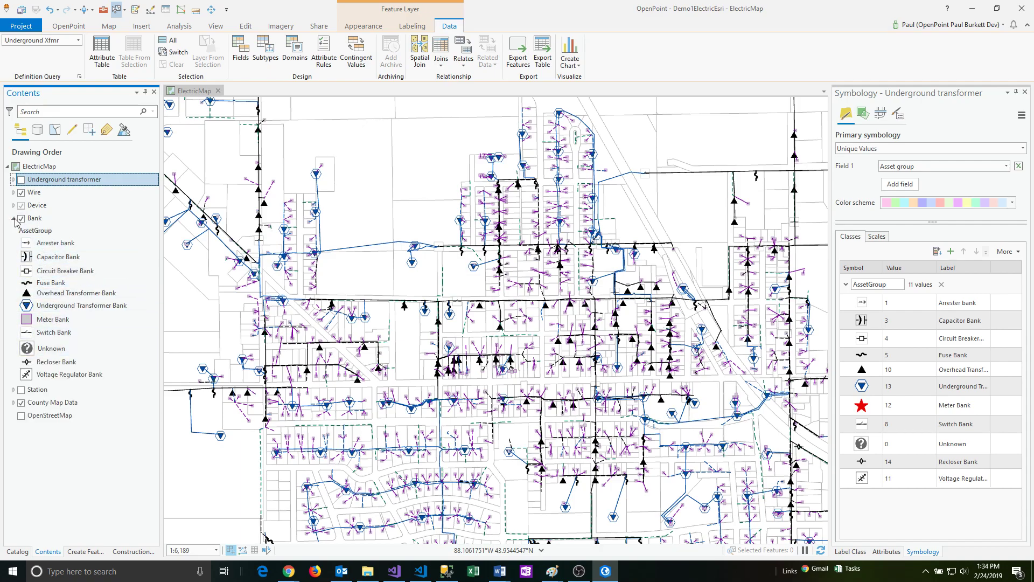
left_click(13, 219)
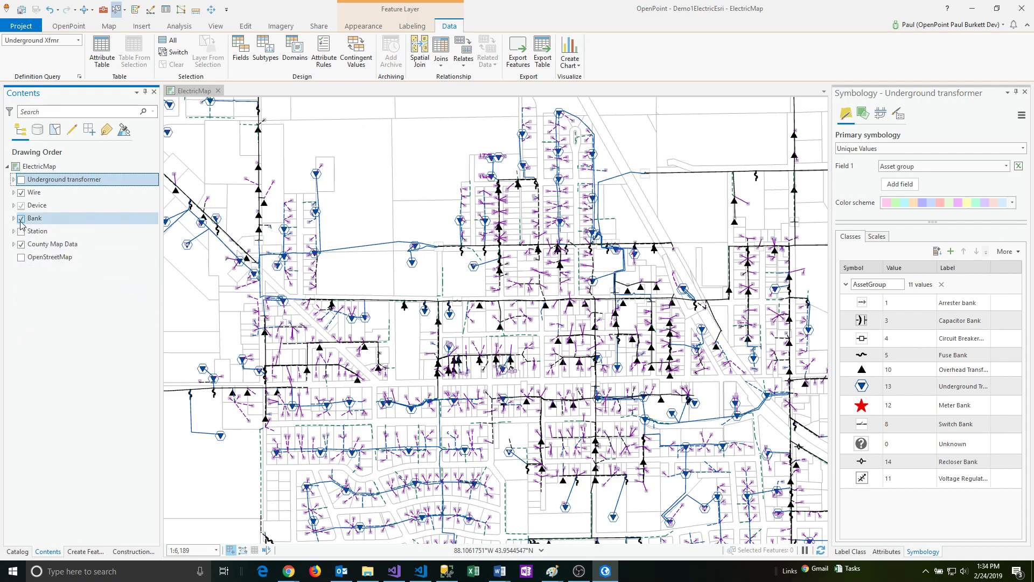
left_click(21, 179)
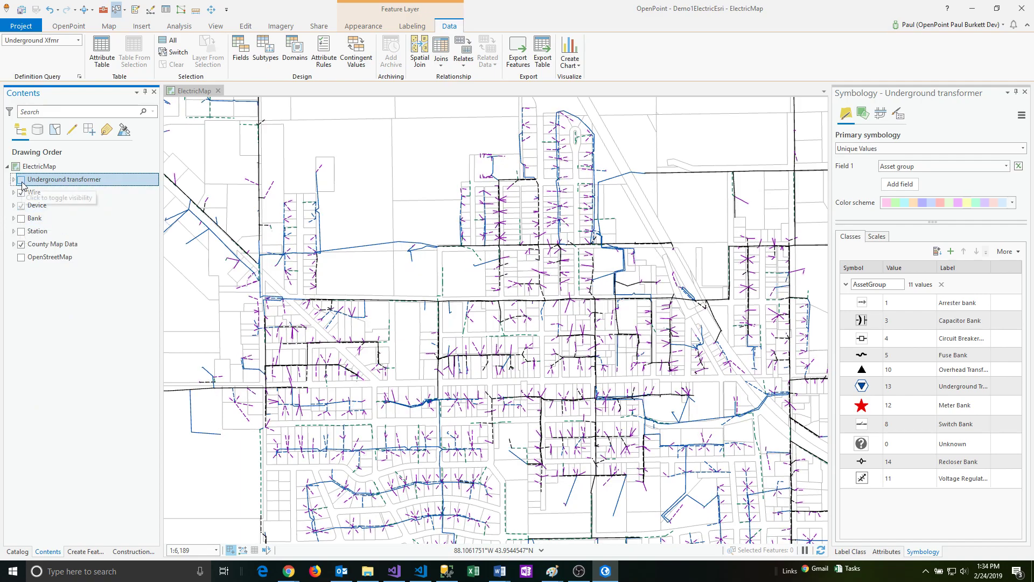
left_click(15, 179)
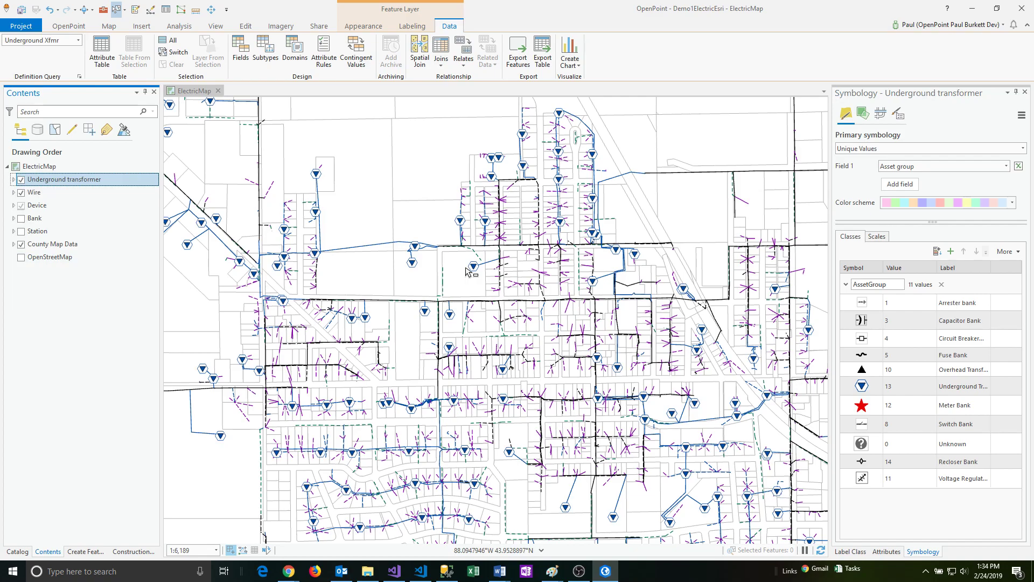
mouse_move(175, 342)
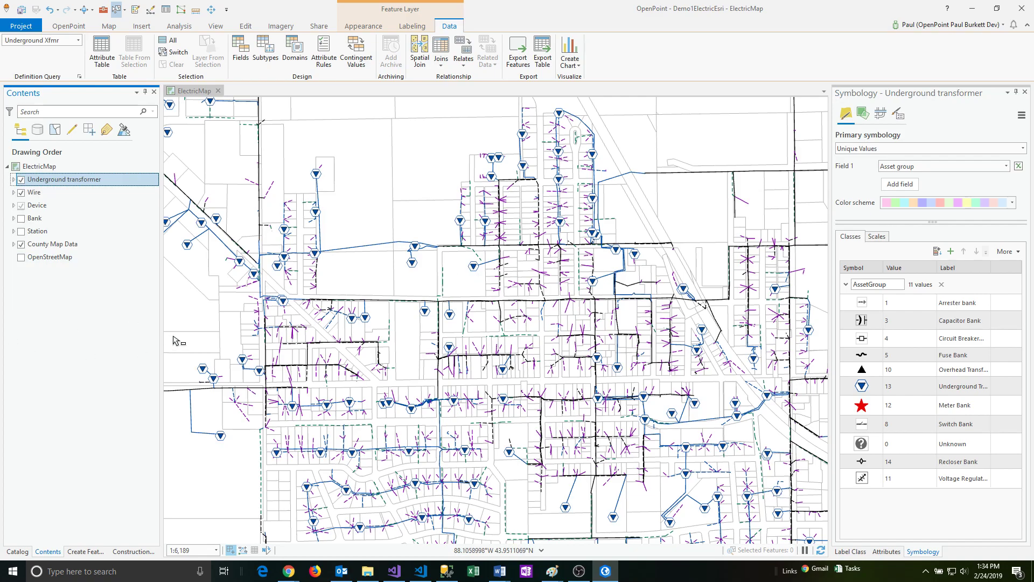